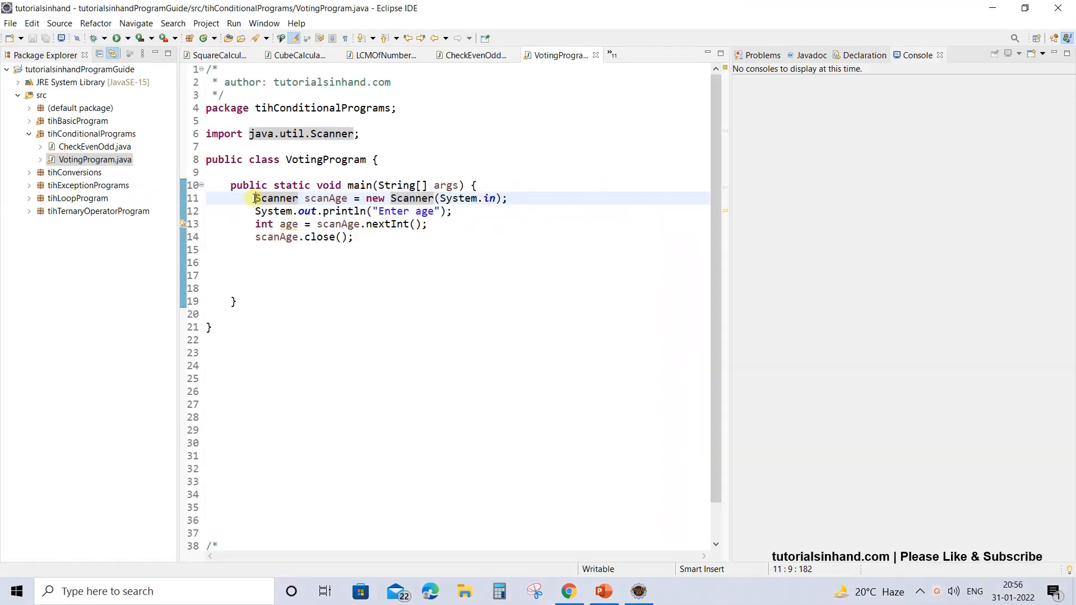
- Add a //18 years comment after the author line in the file header
{"action": "left_click_drag", "start_coordinate": [255, 198], "coordinate": [353, 237]}
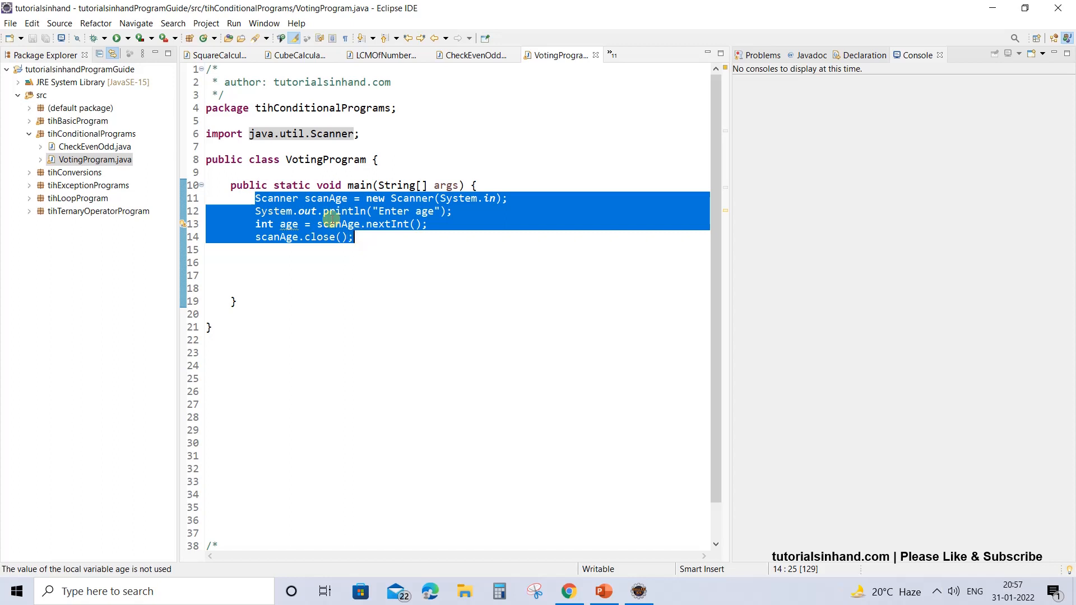
{"action": "left_click", "coordinate": [288, 225]}
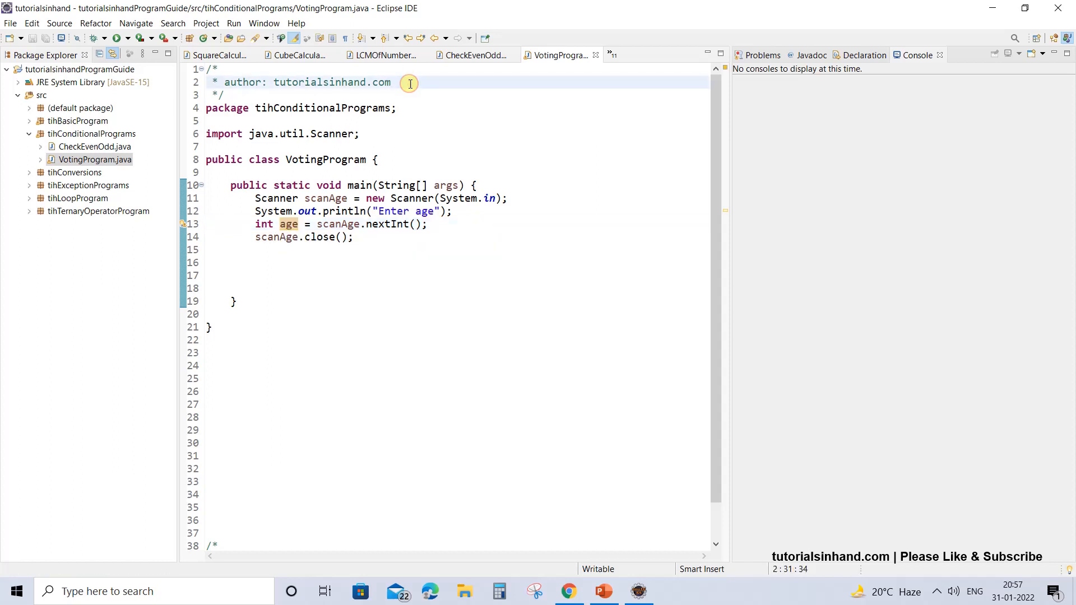
{"action": "type", "text": "//18 years"}
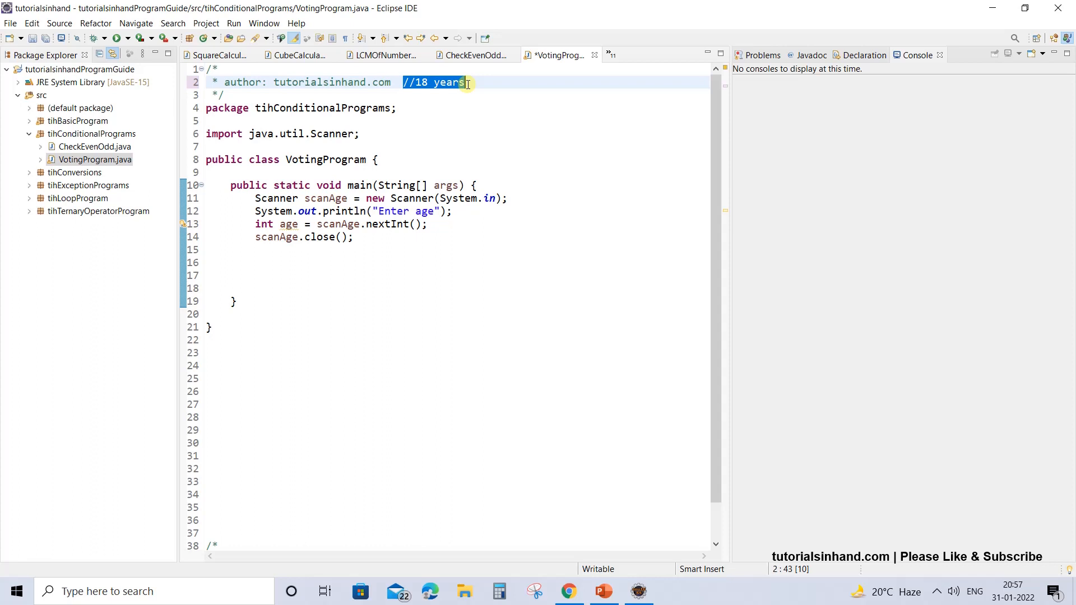
{"action": "left_click_drag", "start_coordinate": [256, 199], "coordinate": [355, 237]}
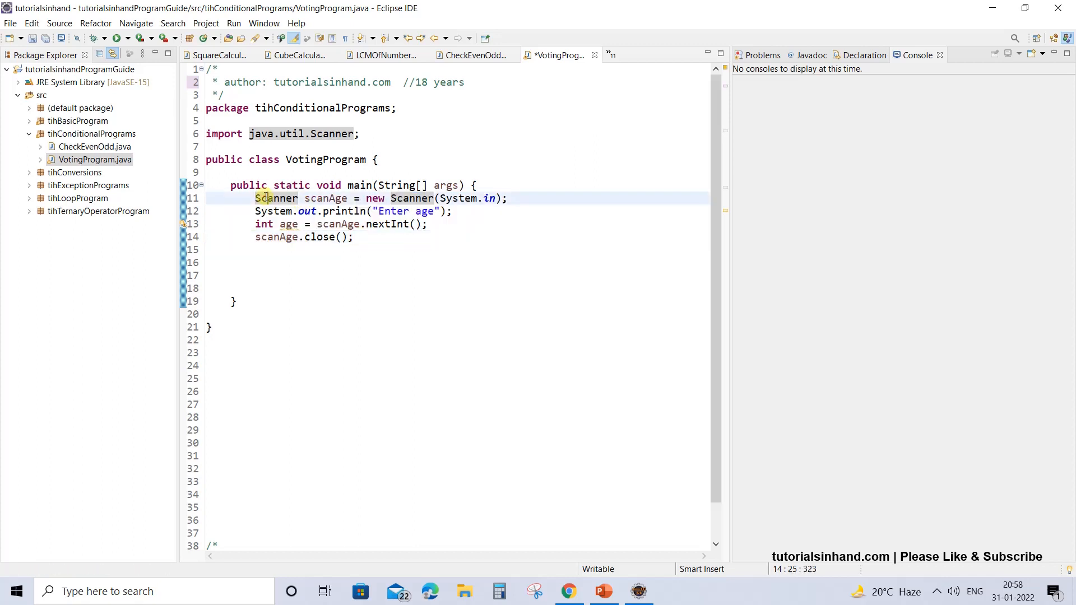
{"action": "double_click", "coordinate": [327, 198]}
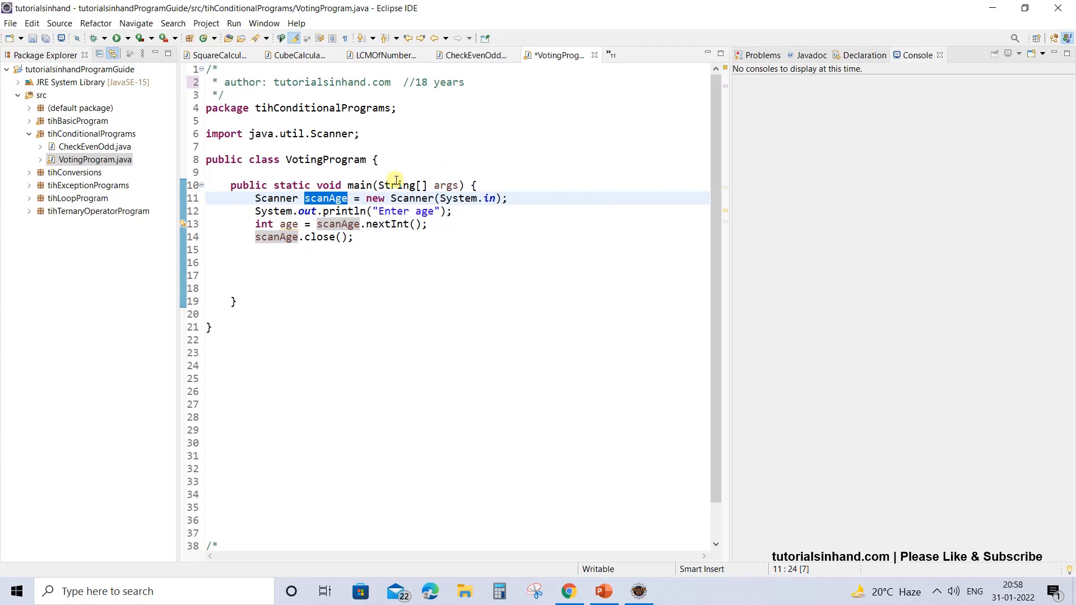
{"action": "mouse_move", "coordinate": [371, 224]}
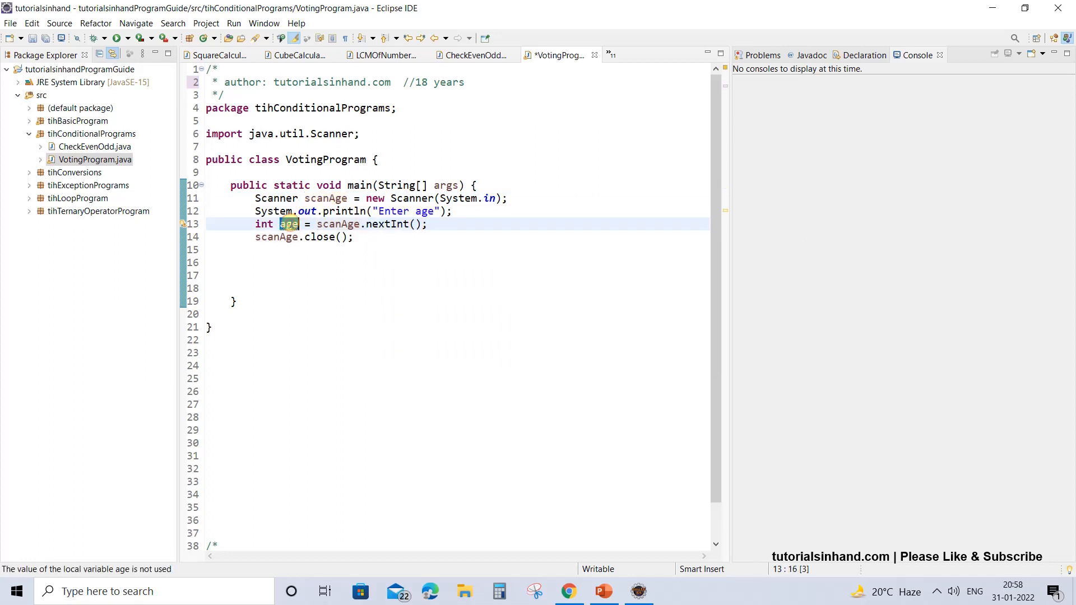
{"action": "left_click", "coordinate": [183, 225]}
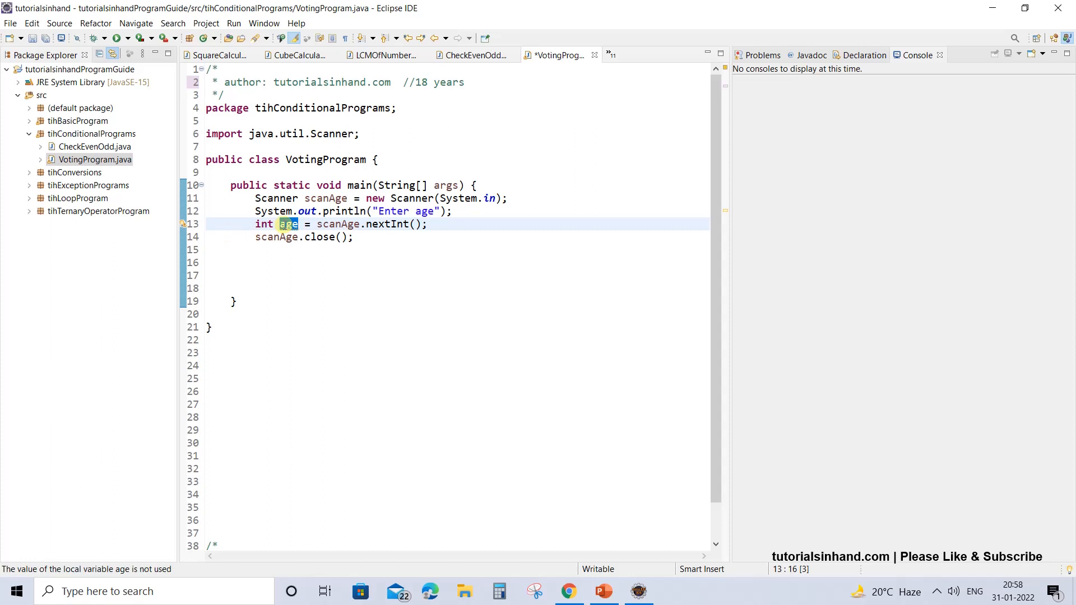
{"action": "left_click", "coordinate": [269, 262]}
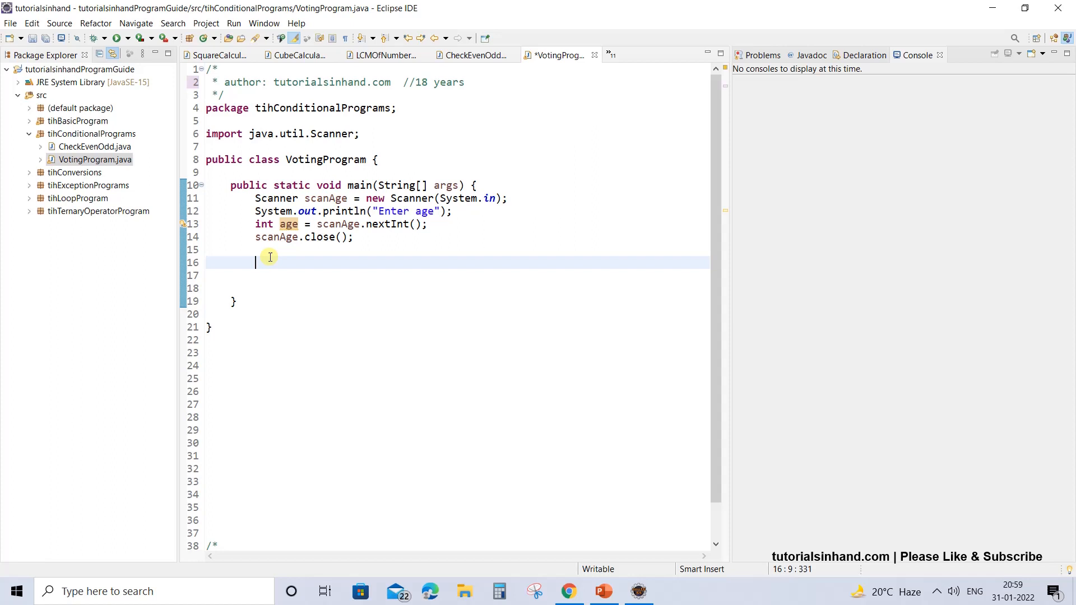
- Write if(age >= 18) { } in main with an empty block
{"action": "type", "text": "age >"}
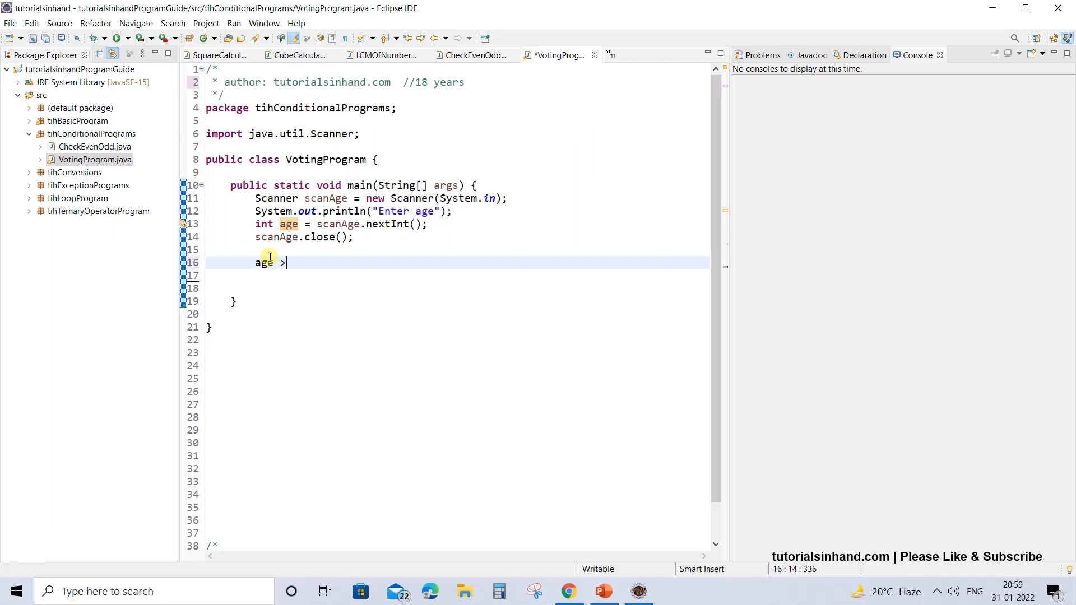
{"action": "type", "text": "="}
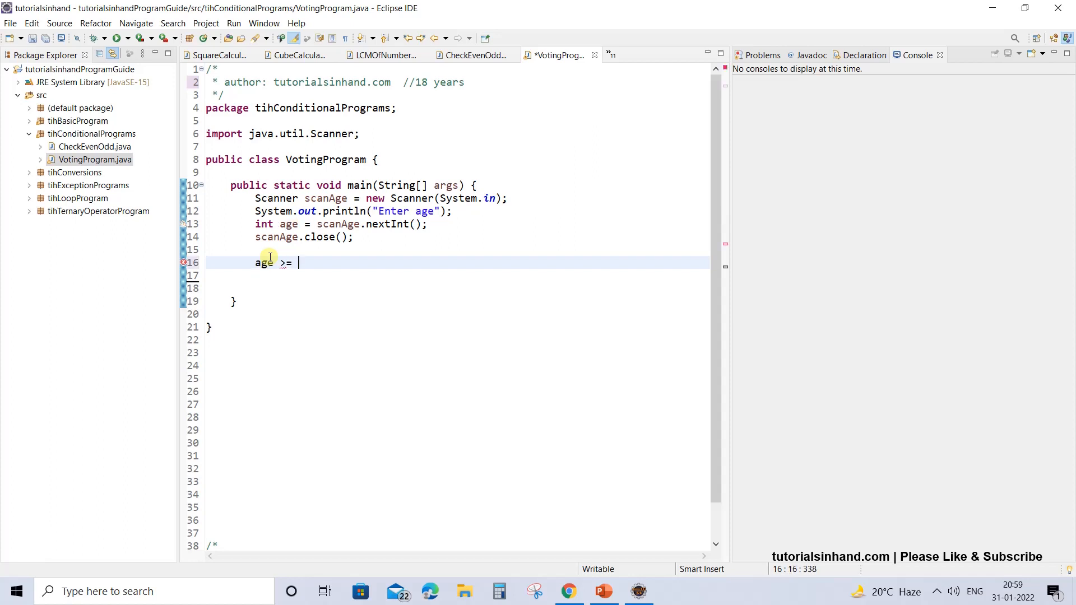
{"action": "type", "text": "18"}
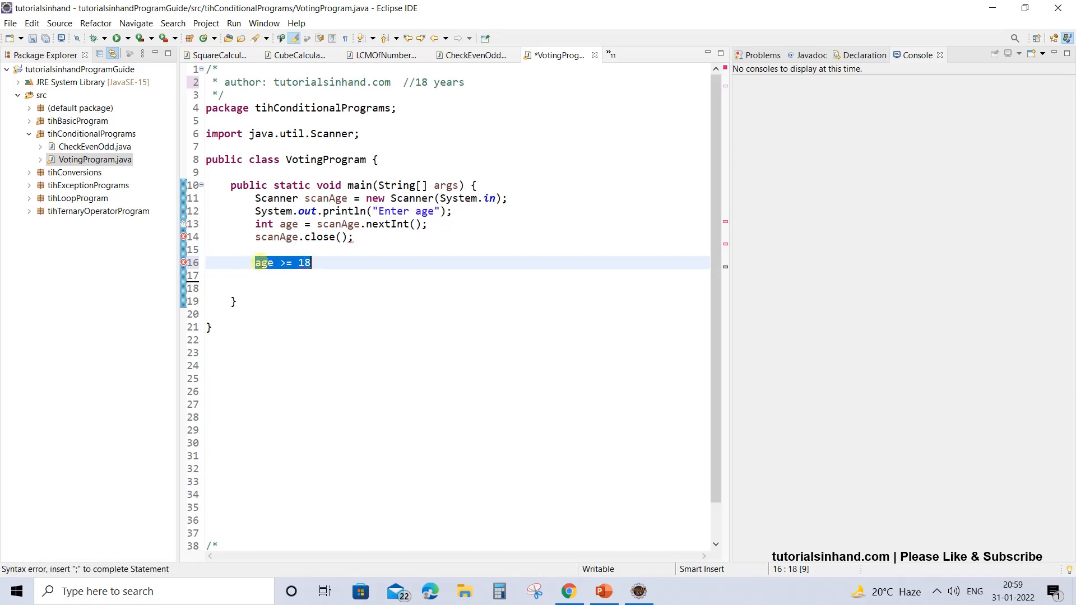
{"action": "left_click", "coordinate": [284, 262]}
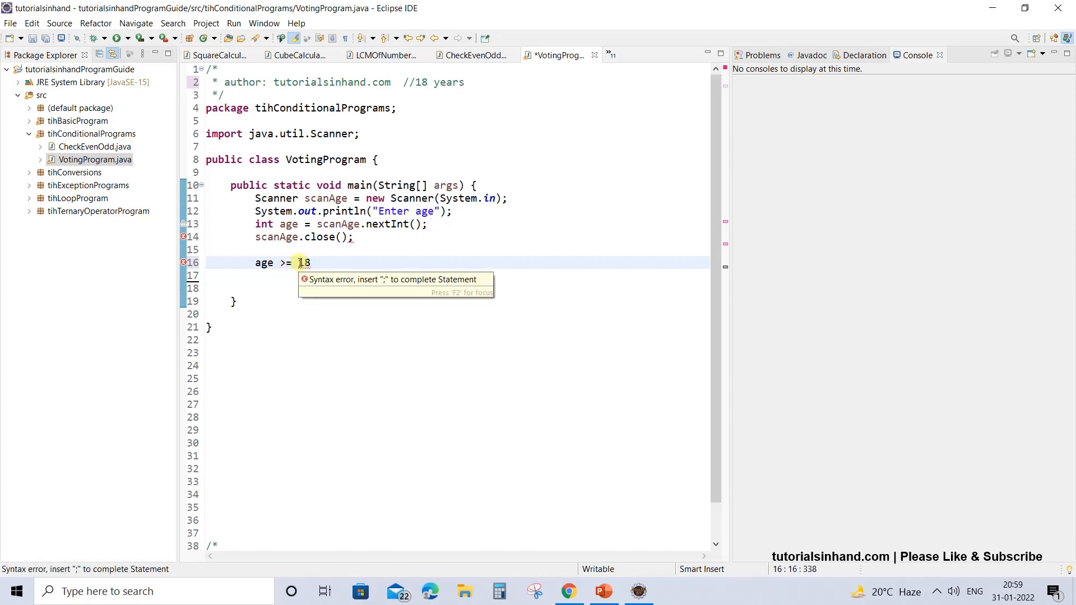
{"action": "double_click", "coordinate": [304, 262]}
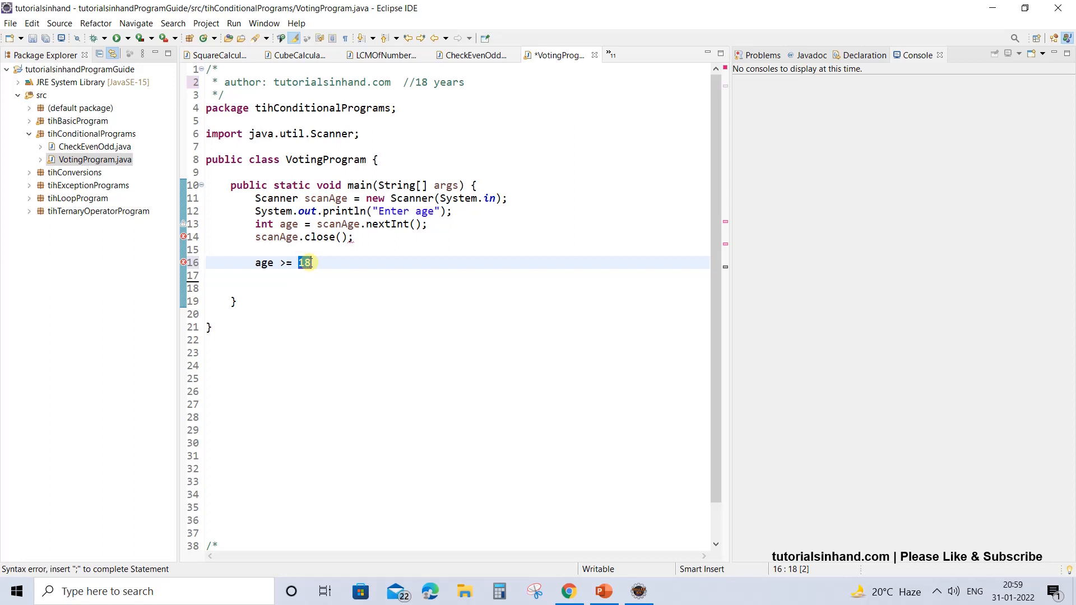
{"action": "left_click", "coordinate": [308, 262]}
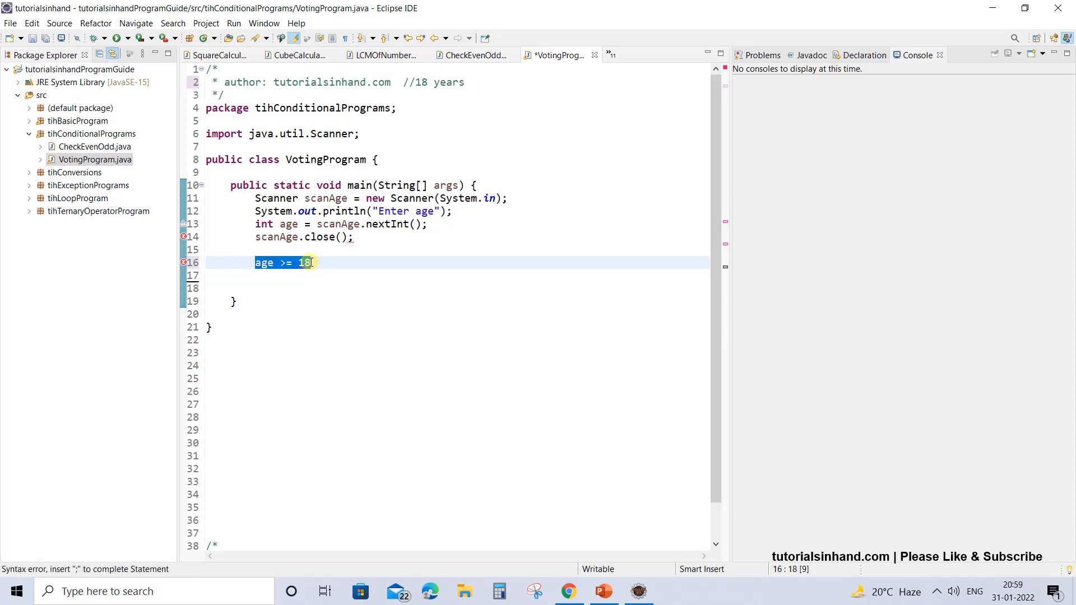
{"action": "left_click", "coordinate": [255, 263]}
{"action": "type", "text": "if("}
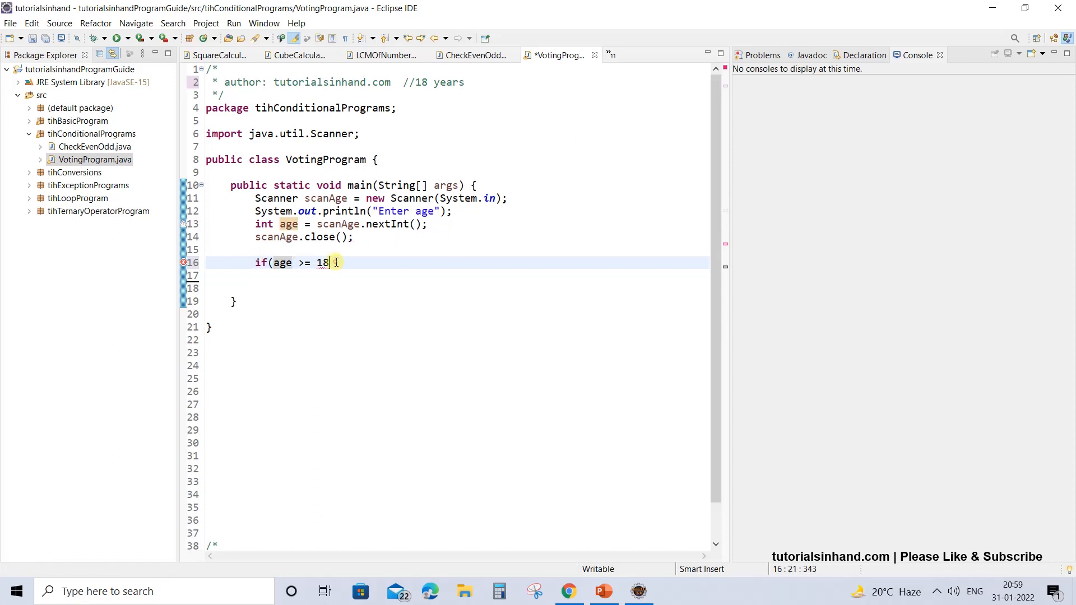
{"action": "type", "text": ")"}
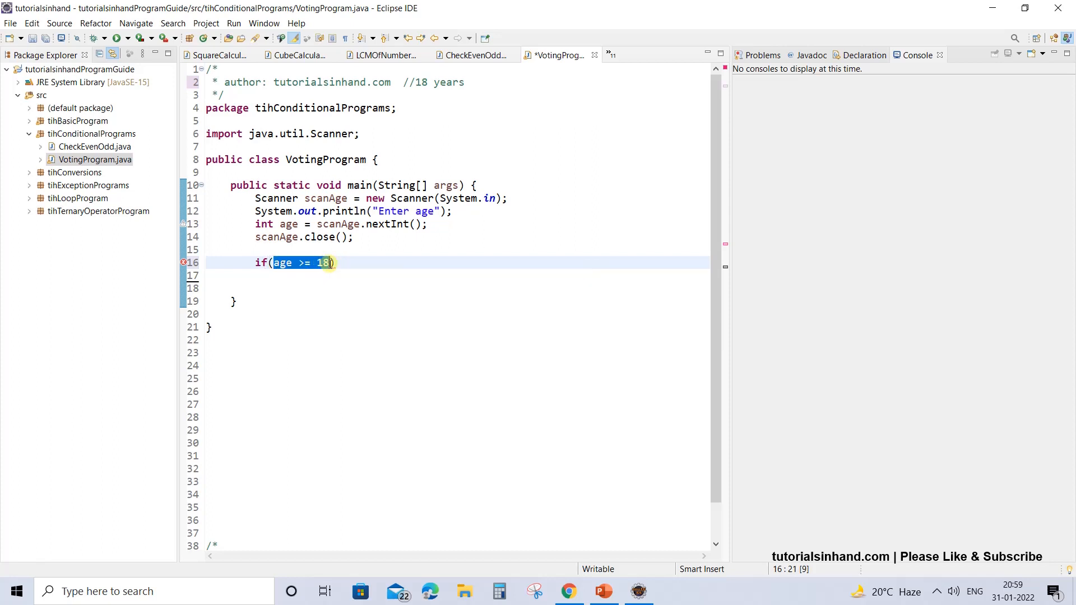
{"action": "type", "text": "{"}
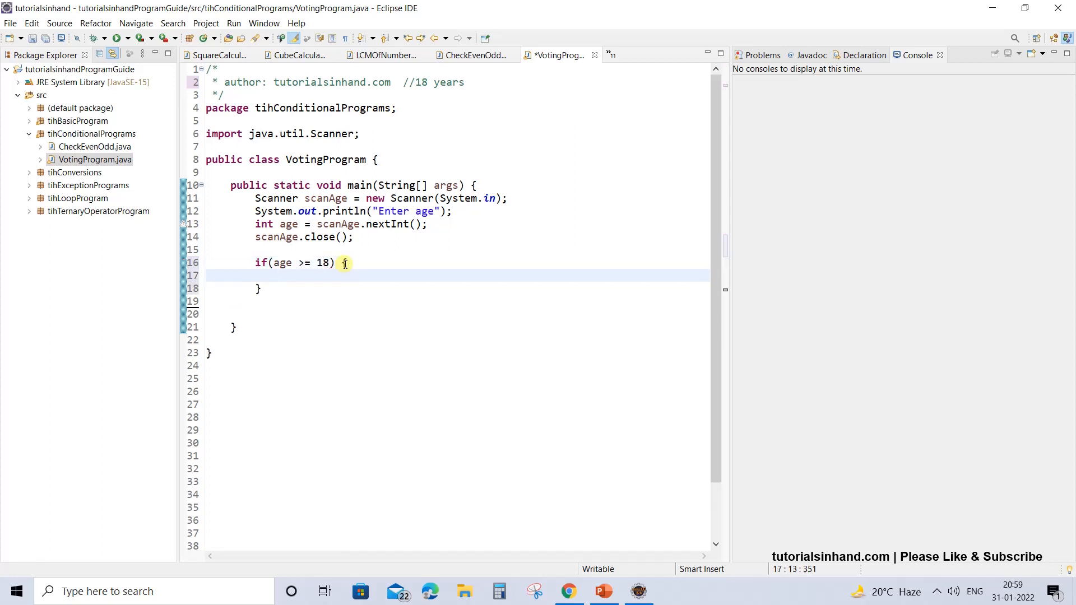
- Print "Congratulation!! You are eligible to vote" inside the if block via syso
{"action": "type", "text": "syso"}
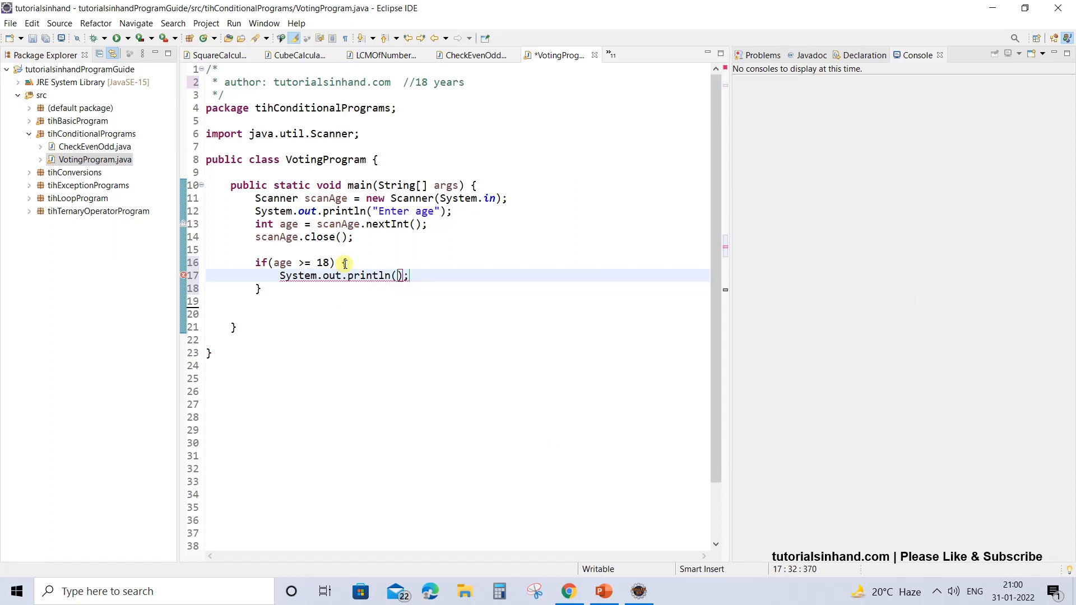
{"action": "type", "text": "\"\""}
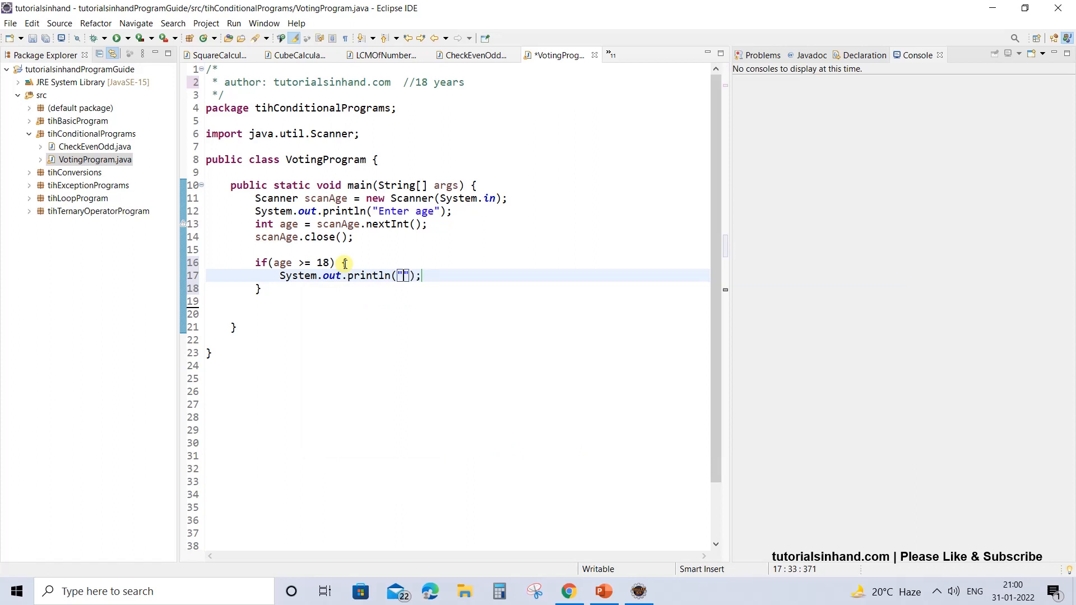
{"action": "type", "text": "You are eligible to vote"}
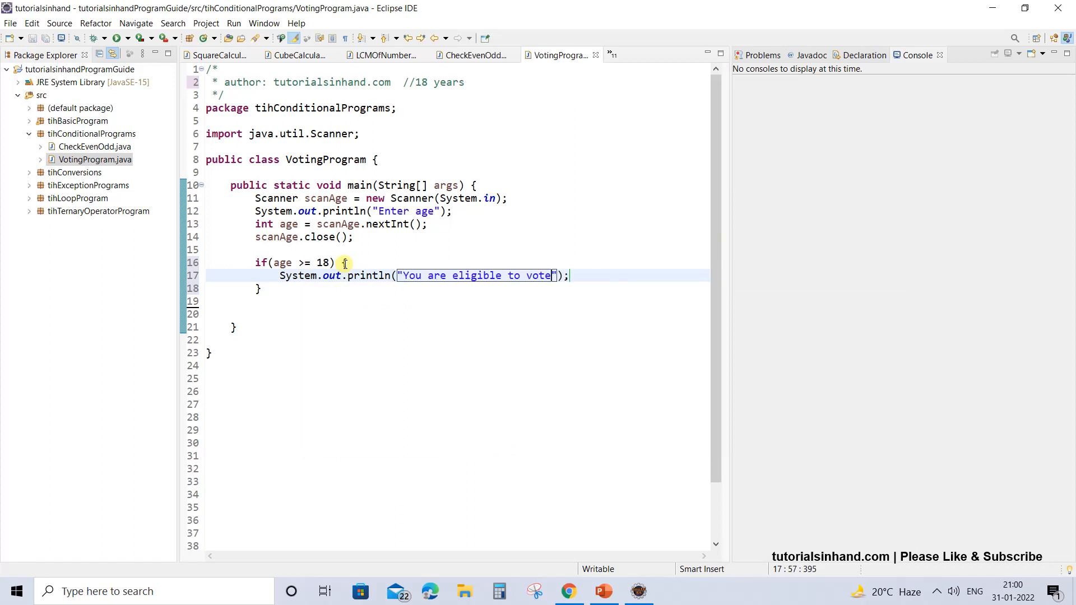
{"action": "left_click", "coordinate": [279, 275]}
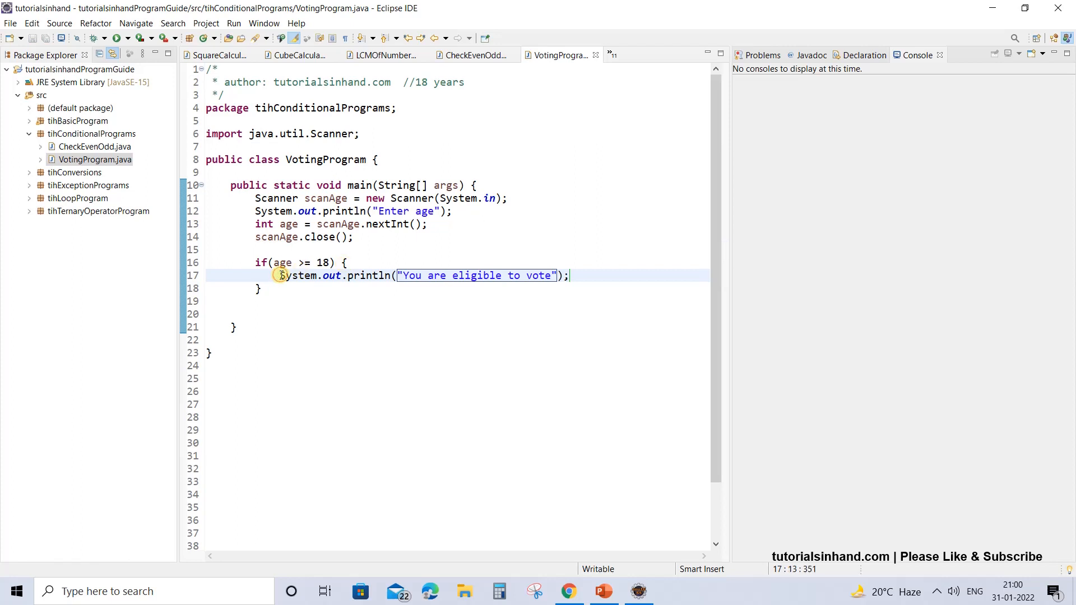
{"action": "left_click", "coordinate": [575, 276]}
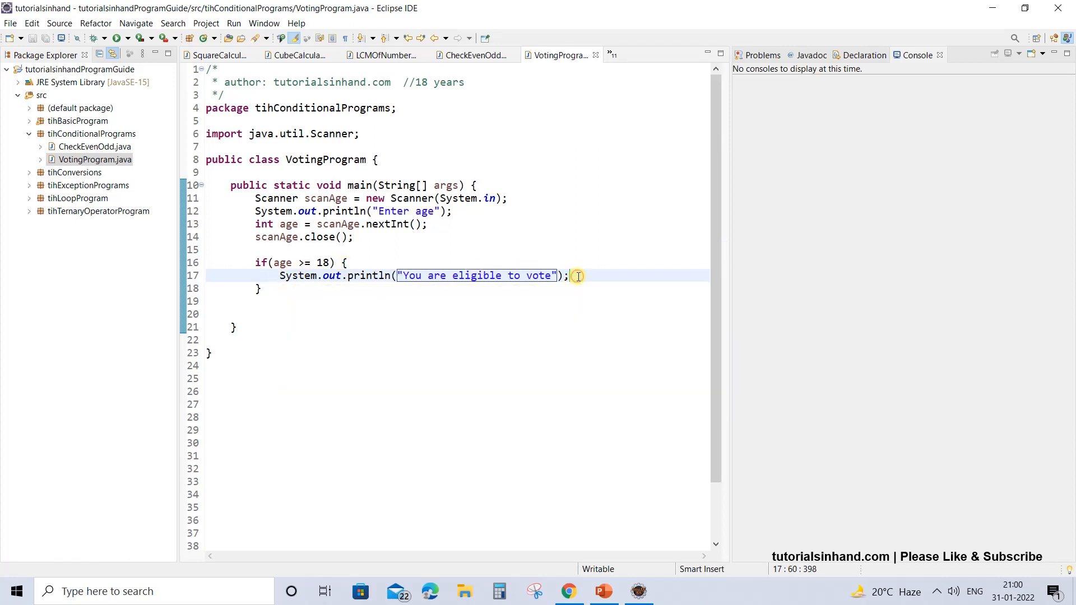
{"action": "left_click", "coordinate": [405, 276]}
{"action": "type", "text": "Congratulation!! "}
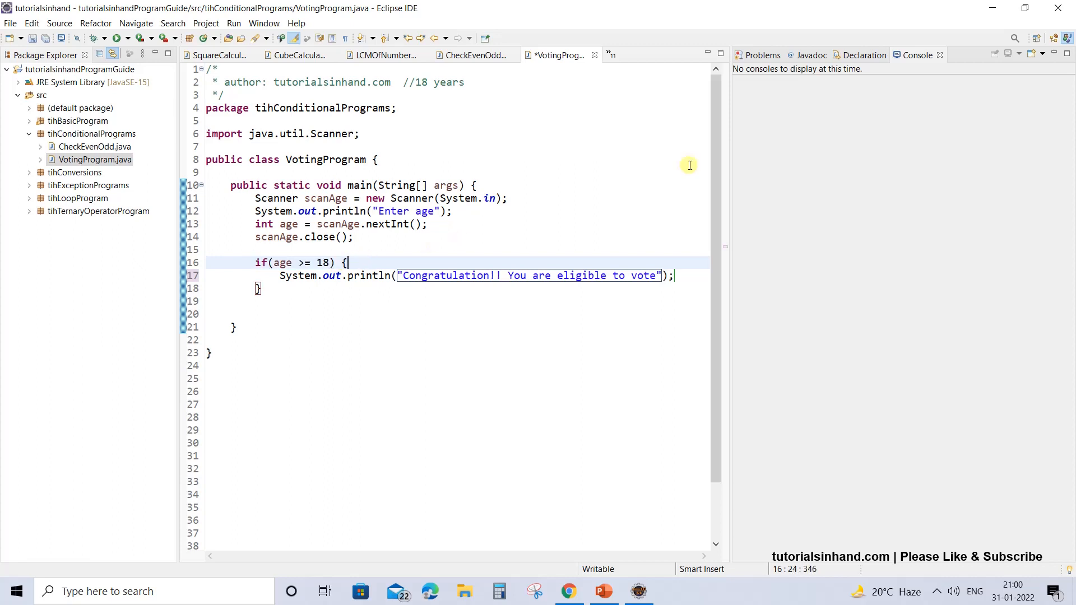
{"action": "mouse_move", "coordinate": [523, 72]}
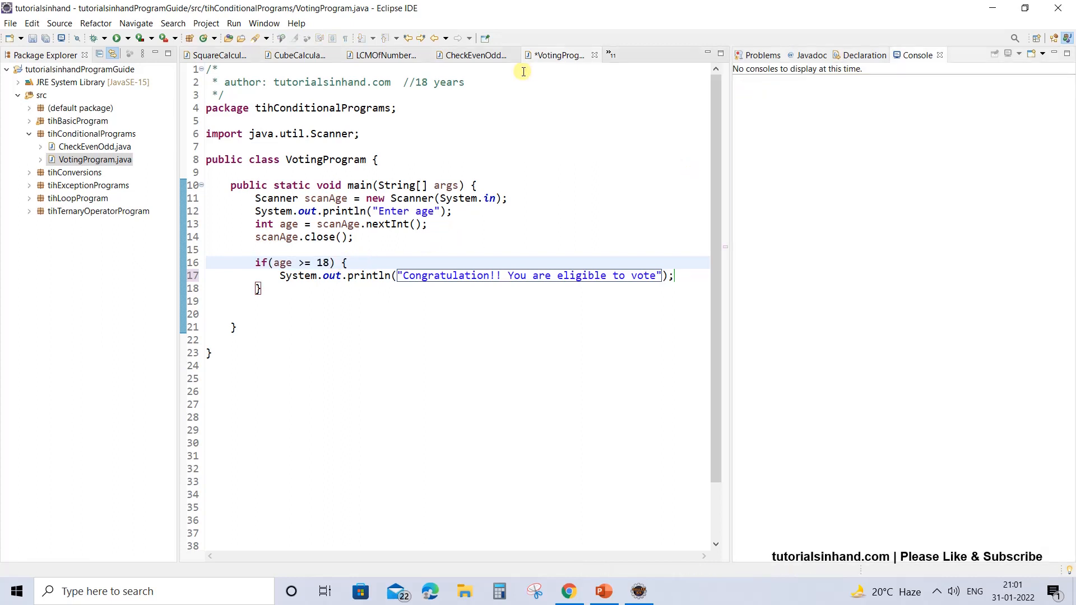
{"action": "mouse_move", "coordinate": [206, 22]}
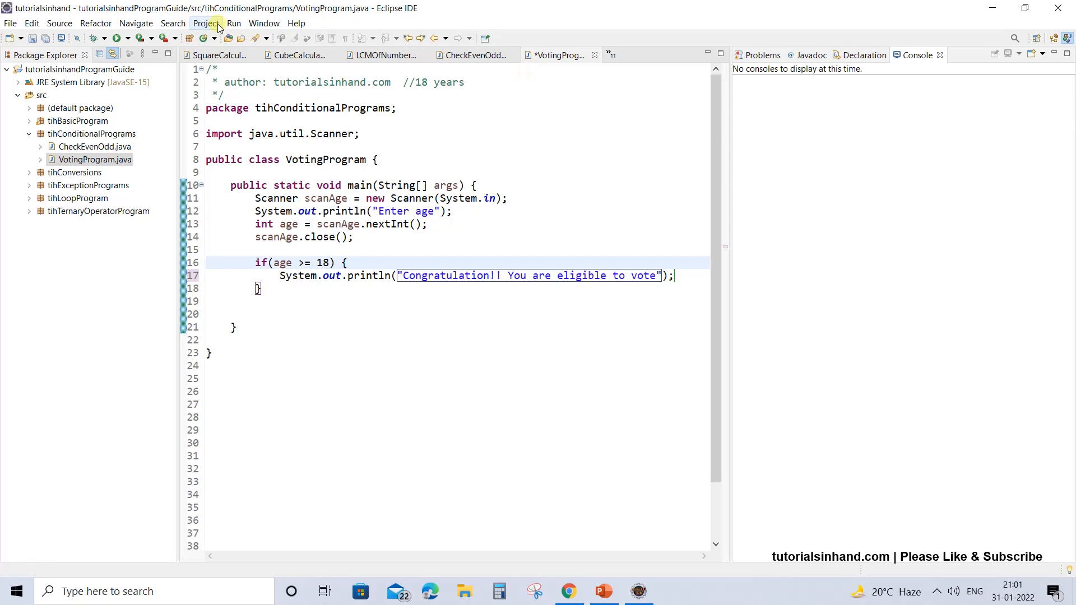
- Run VotingProgram with age 18 so the console prints the eligibility message
{"action": "left_click", "coordinate": [234, 22]}
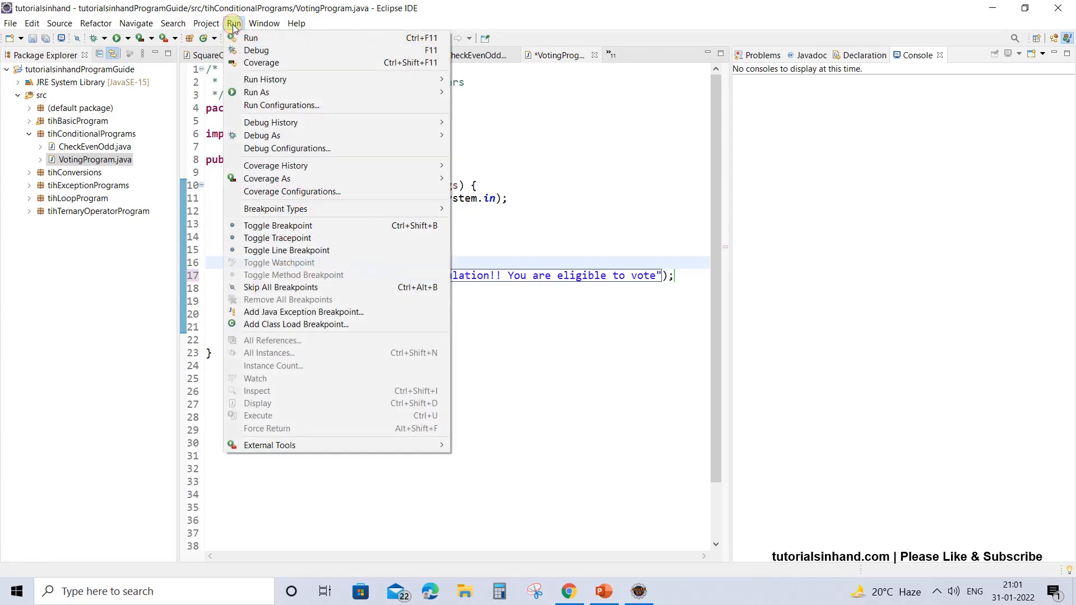
{"action": "mouse_move", "coordinate": [250, 38]}
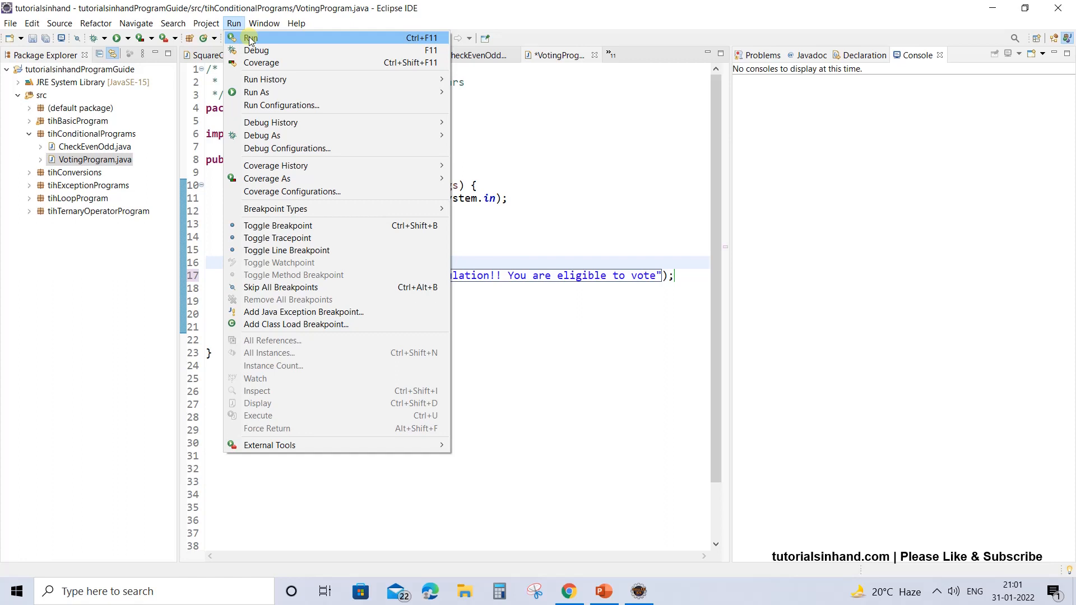
{"action": "left_click", "coordinate": [249, 38]}
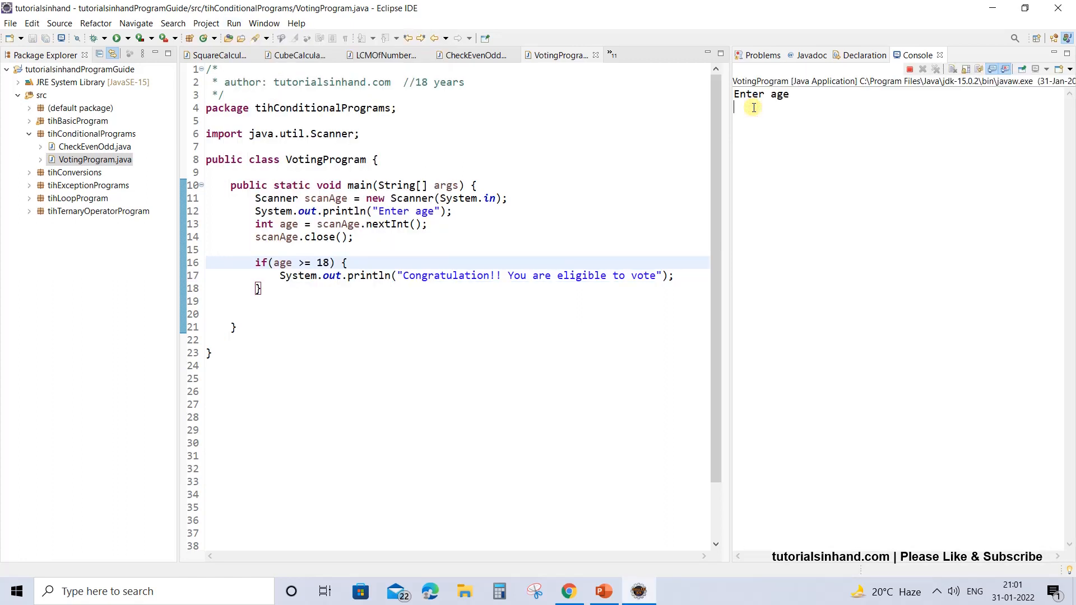
{"action": "type", "text": "18"}
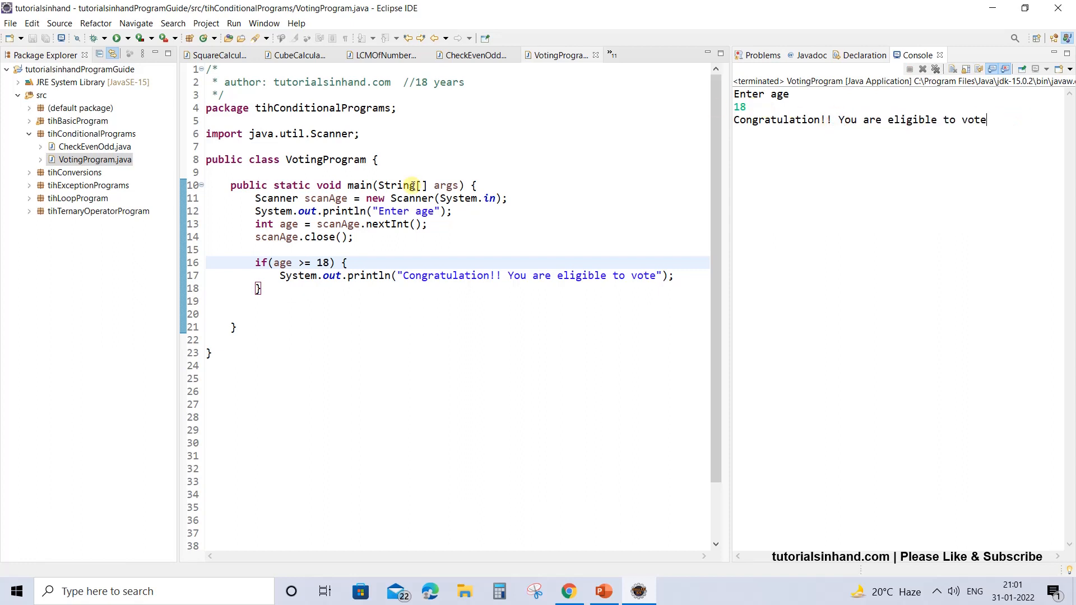
{"action": "left_click", "coordinate": [296, 262]}
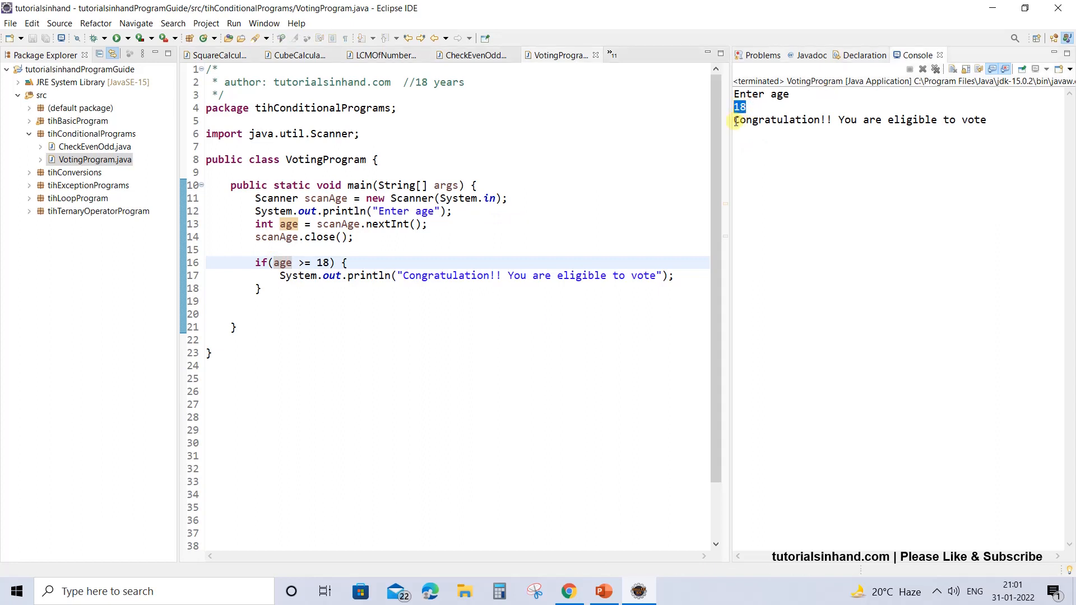
{"action": "double_click", "coordinate": [857, 120]}
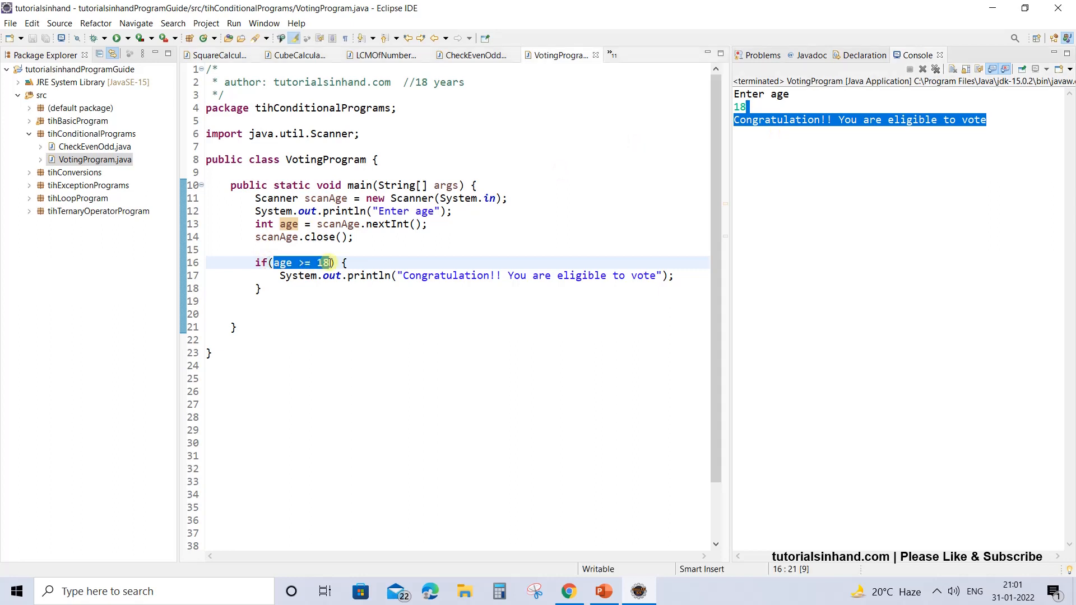
{"action": "mouse_move", "coordinate": [283, 263]}
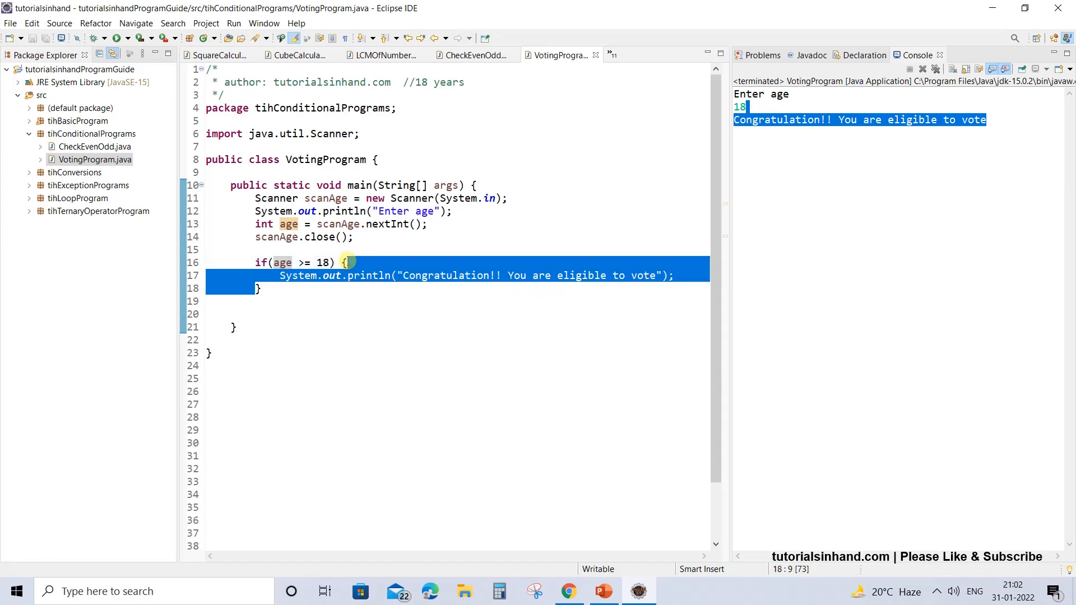
- Run it again with age 15, which prints nothing
{"action": "left_click", "coordinate": [235, 22]}
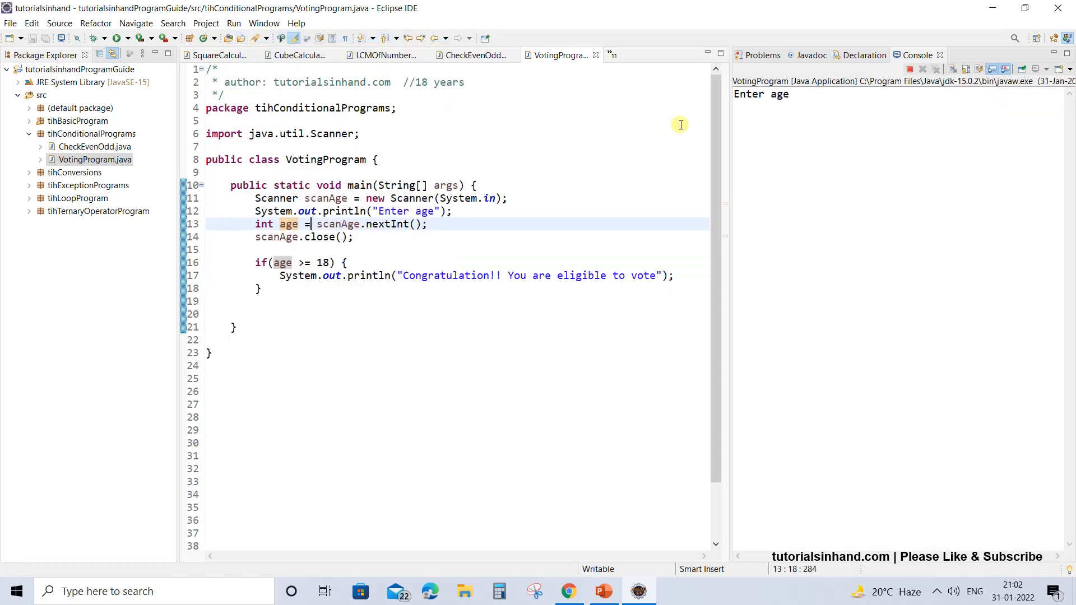
{"action": "mouse_move", "coordinate": [775, 116]}
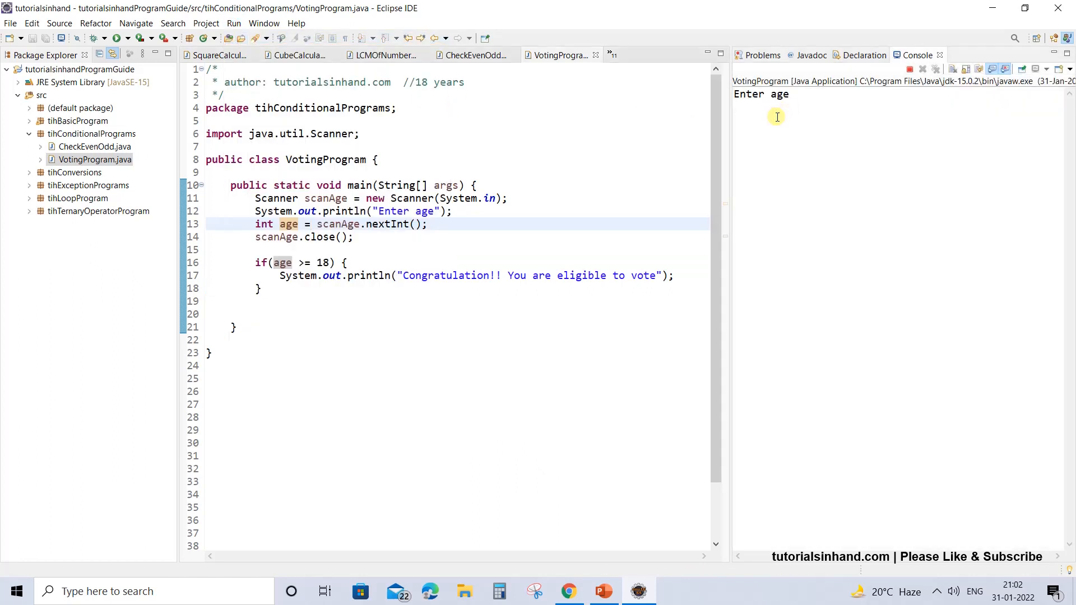
{"action": "type", "text": "15"}
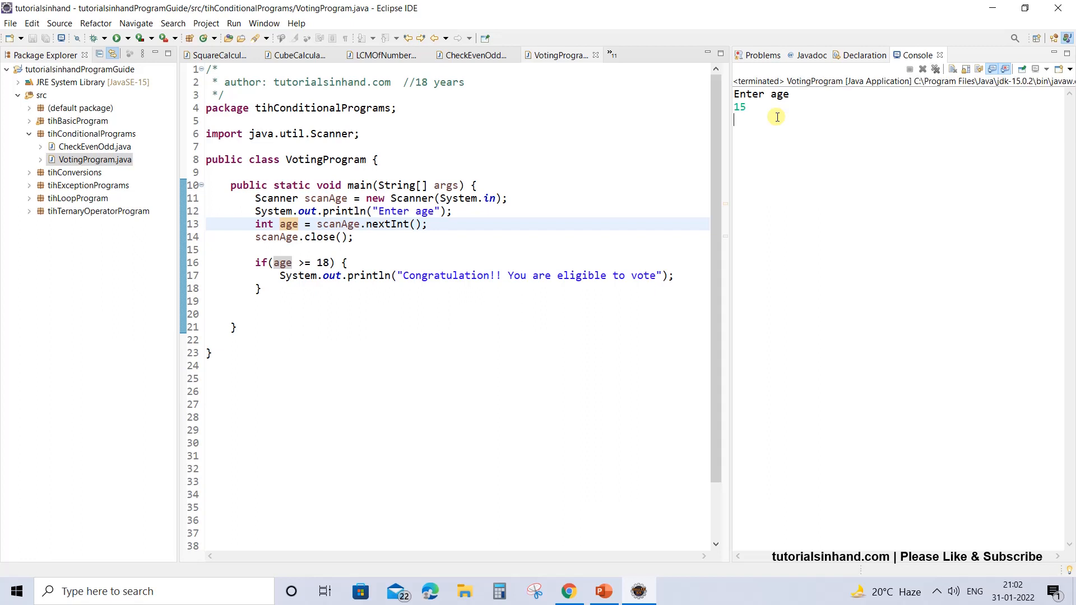
{"action": "mouse_move", "coordinate": [791, 158]}
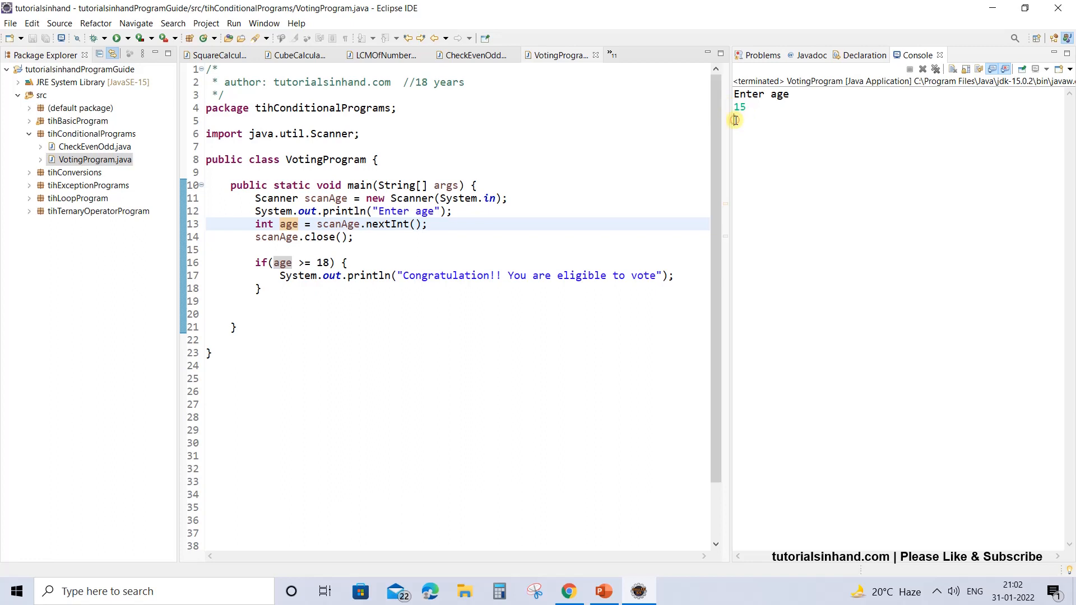
{"action": "mouse_move", "coordinate": [796, 152]}
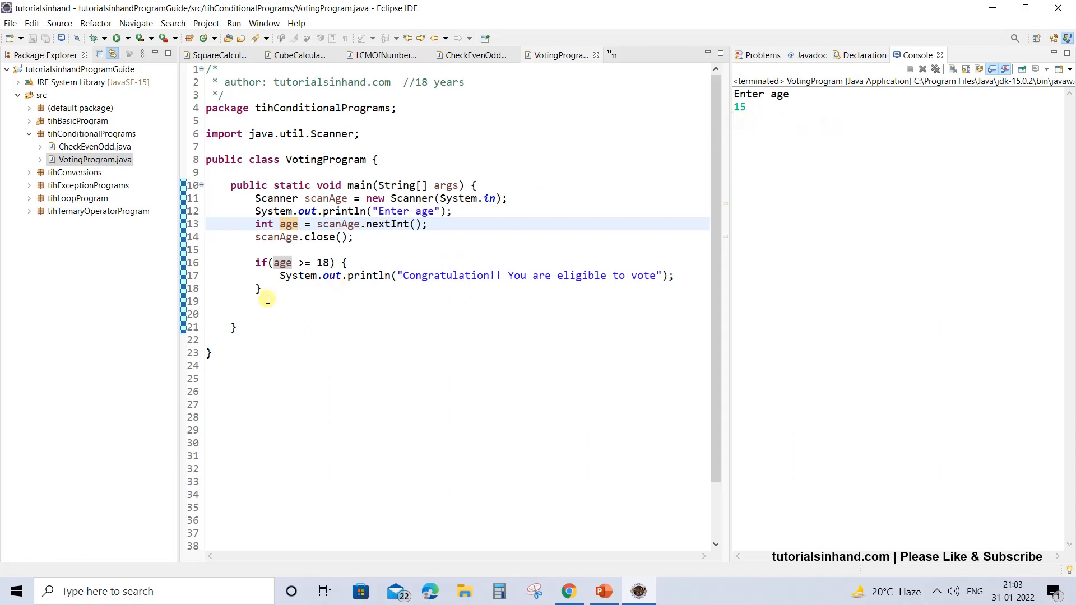
- Add an else branch containing a System.out.println statement
{"action": "type", "text": "els"}
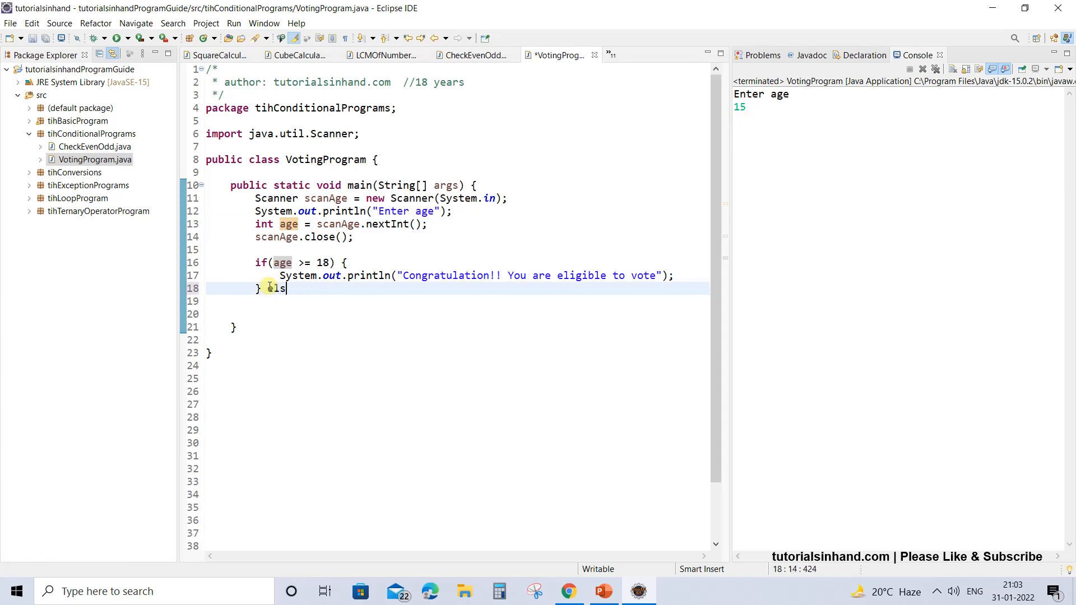
{"action": "type", "text": "e {"}
{"action": "left_click", "coordinate": [458, 301]}
{"action": "type", "text": "s"}
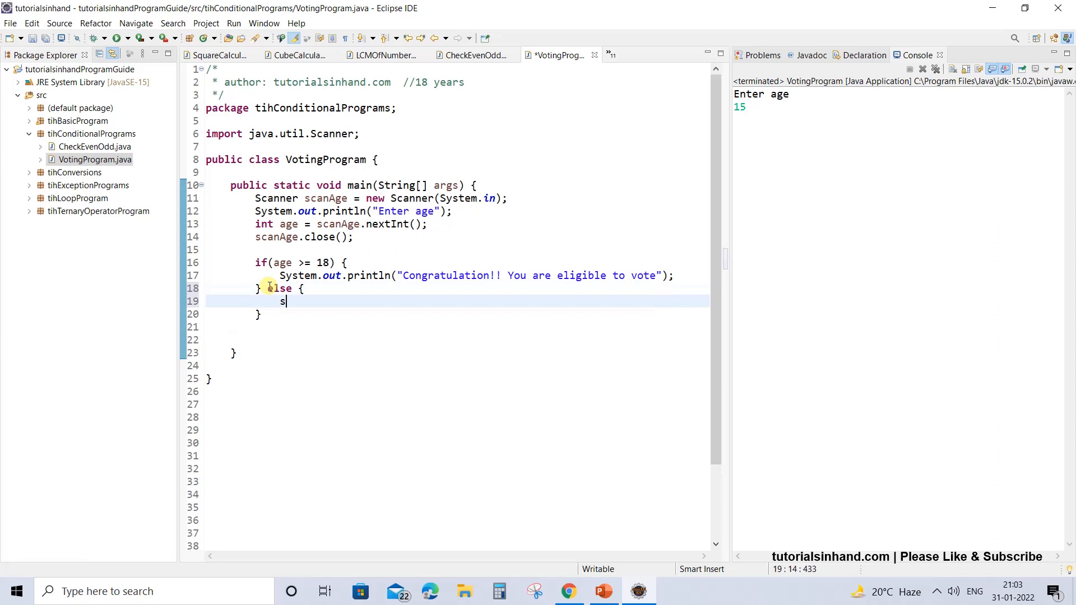
{"action": "type", "text": "yso"}
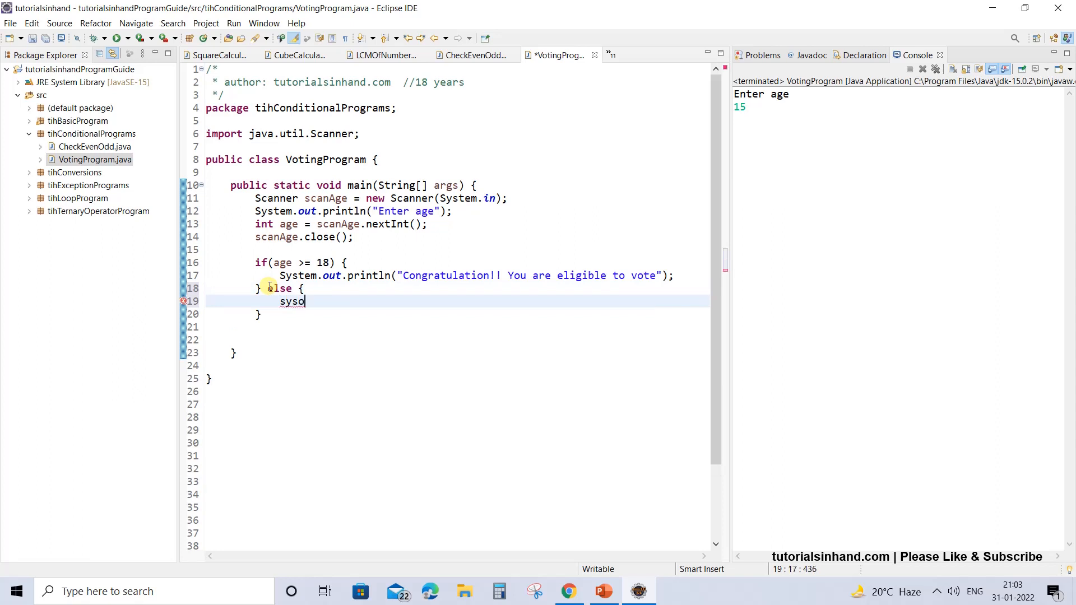
{"action": "key", "text": "ctrl+space"}
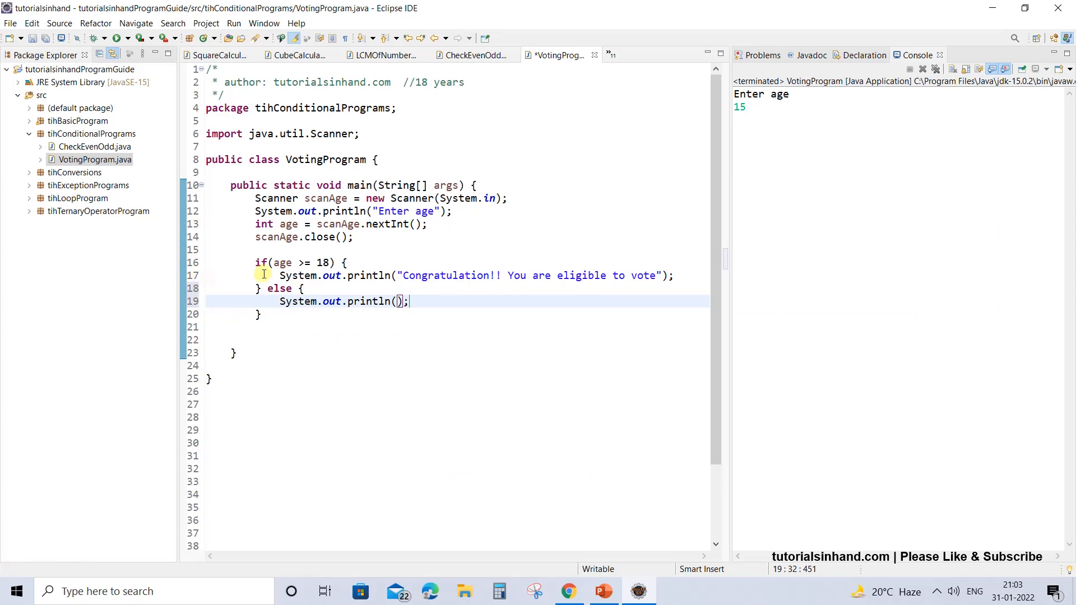
{"action": "left_click", "coordinate": [322, 262]}
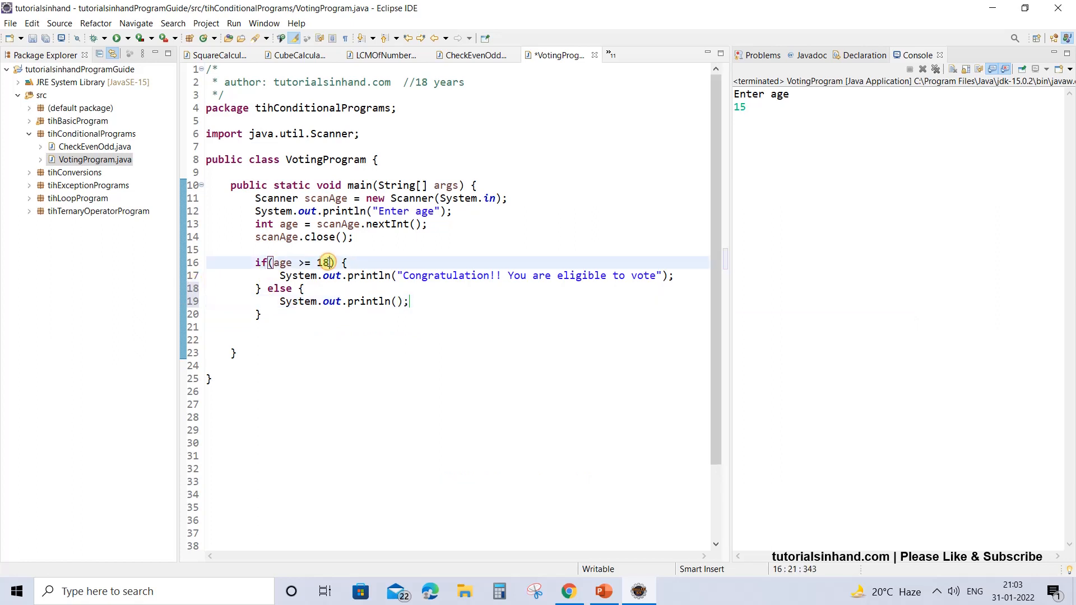
- Declare int shortbyAge = 18 - age; in the else block
{"action": "type", "text": "int"}
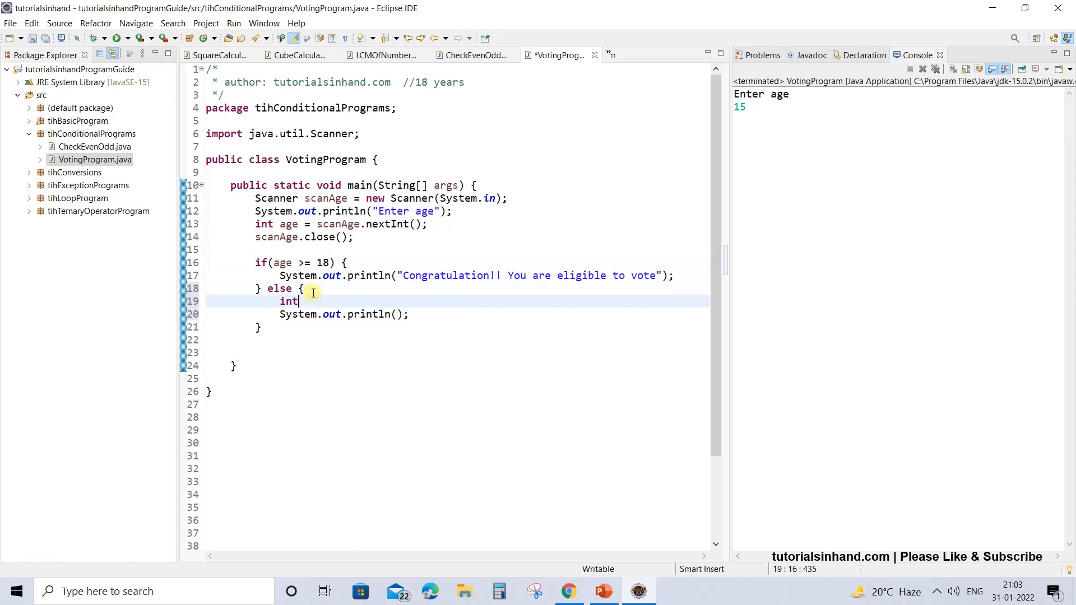
{"action": "type", "text": "s"}
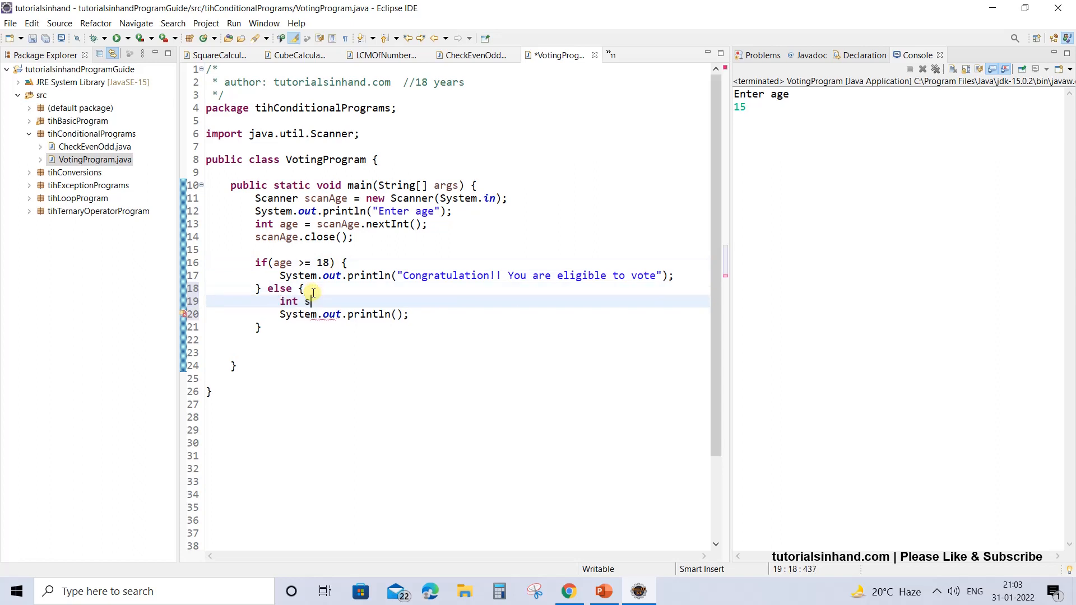
{"action": "type", "text": "hortby"}
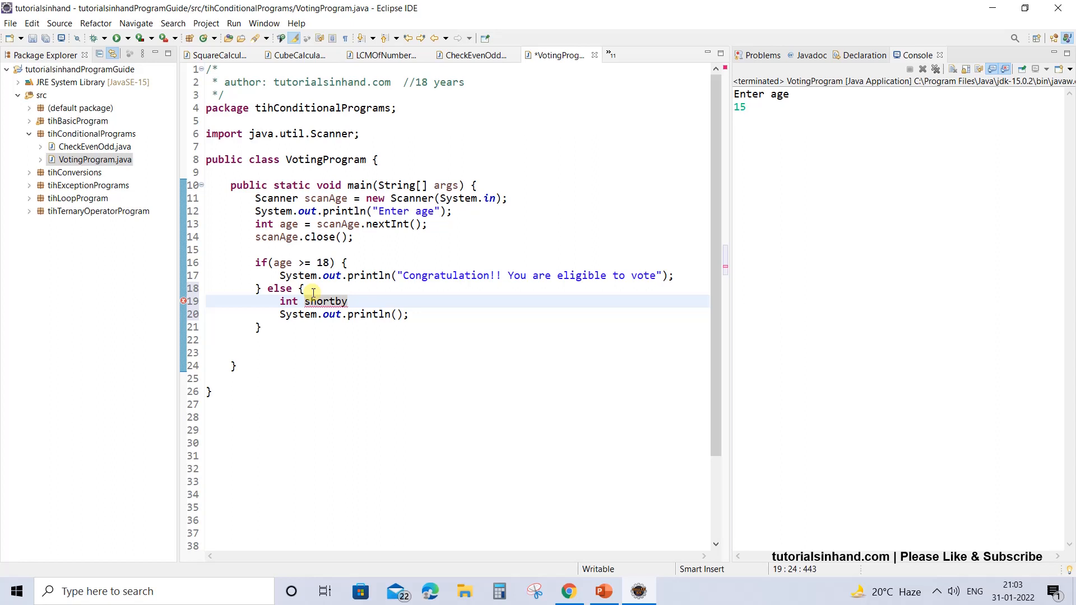
{"action": "type", "text": "Age"}
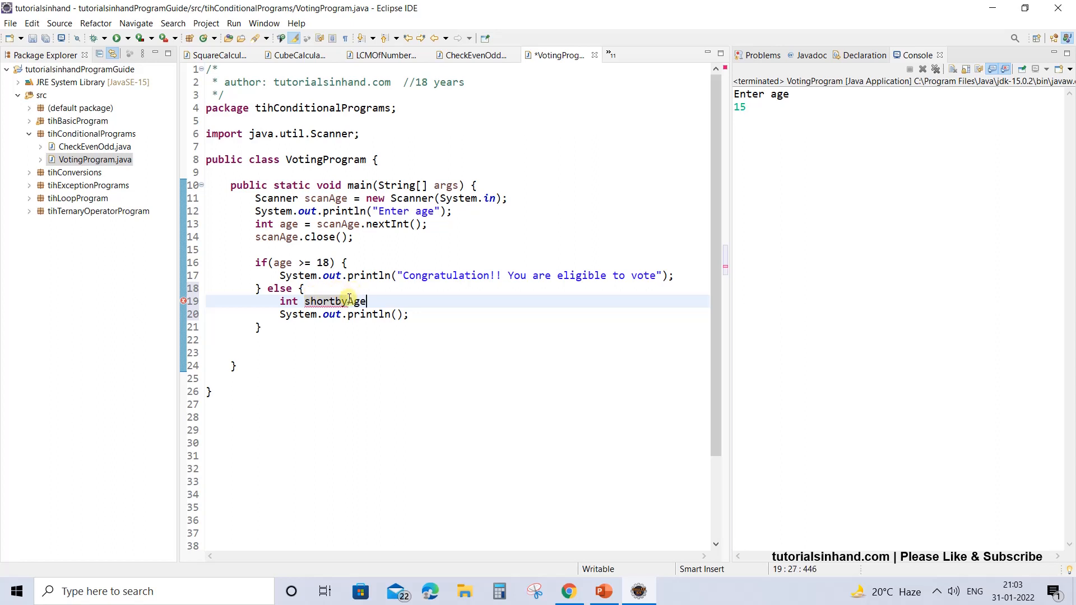
{"action": "left_click", "coordinate": [281, 262]}
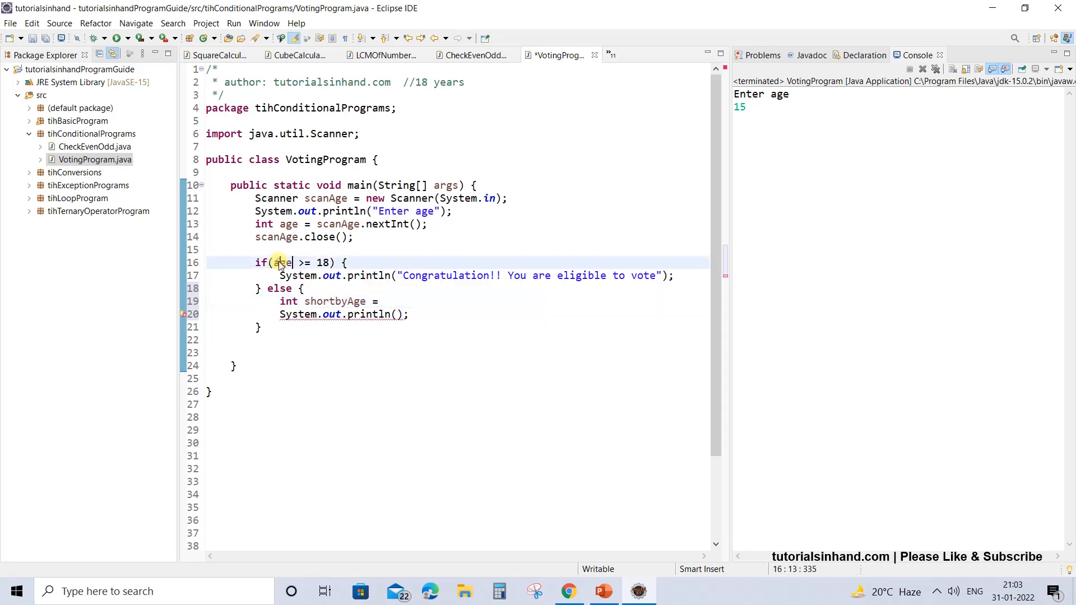
{"action": "type", "text": "18 -"}
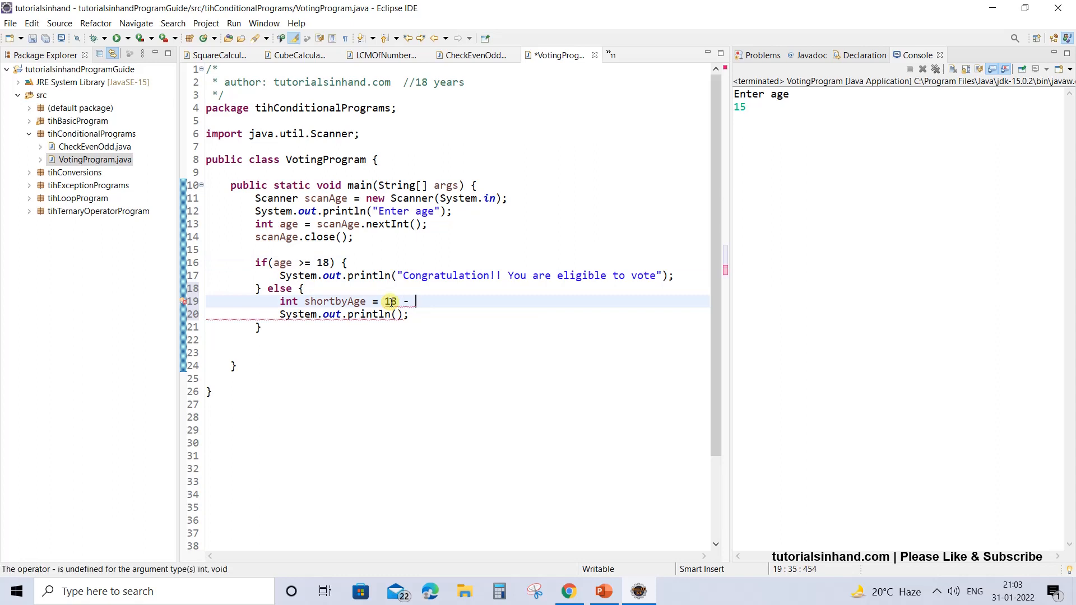
{"action": "type", "text": "age"}
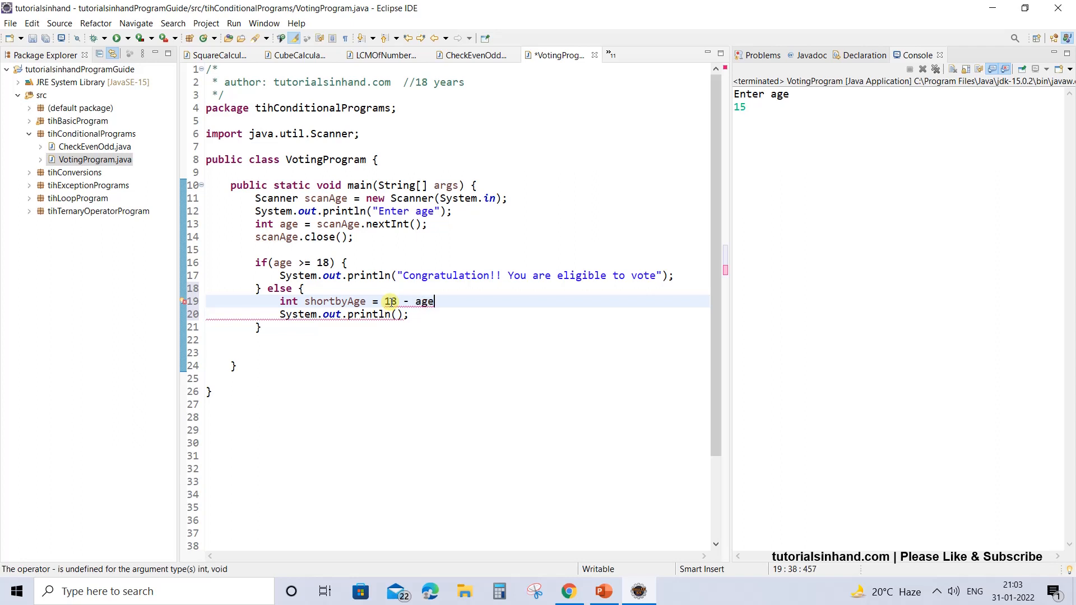
{"action": "type", "text": ";"}
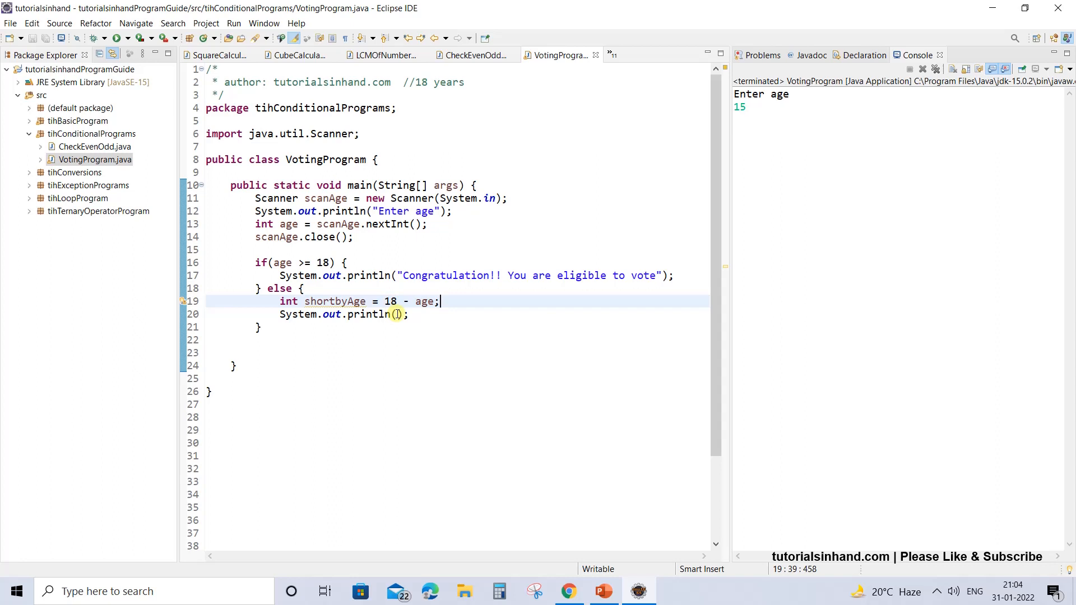
- Print "Not eligible, please come to vote after"+ shortbyAge and start a rerun
{"action": "type", "text": "\"\""}
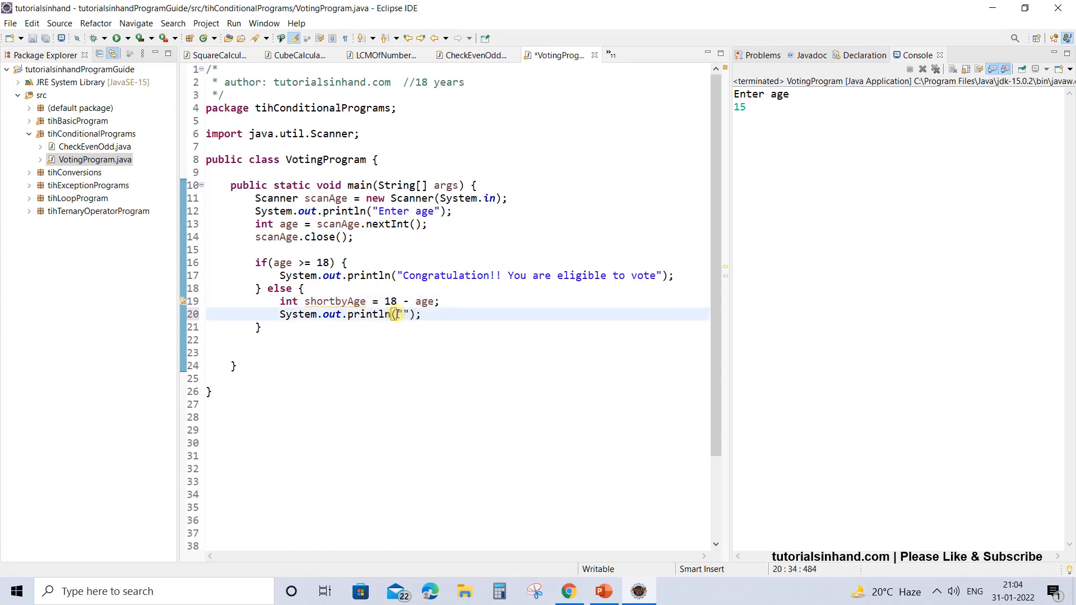
{"action": "type", "text": "Not e"}
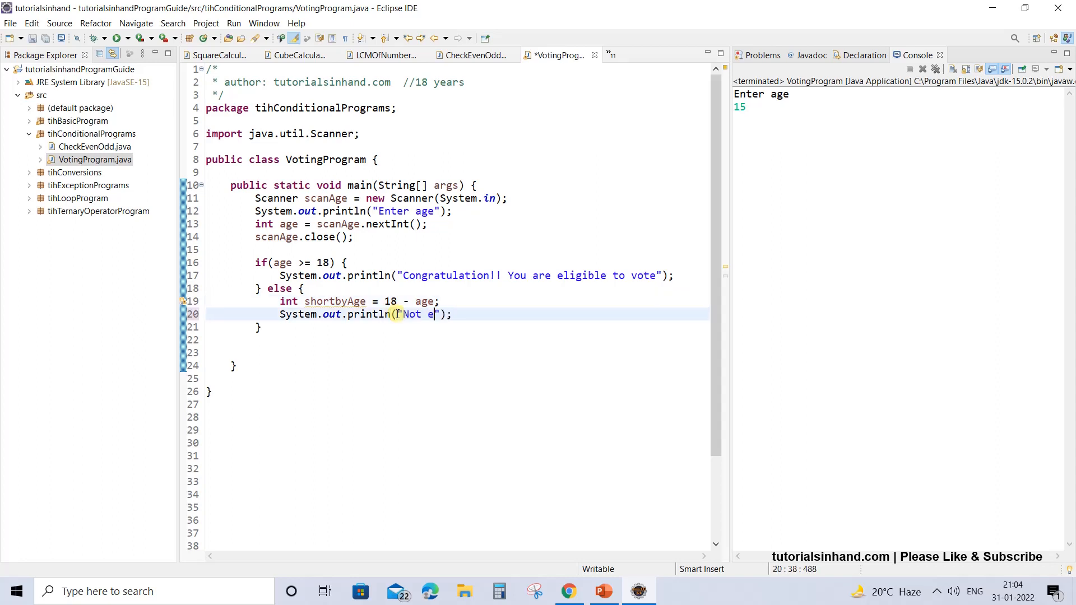
{"action": "type", "text": "ligible, please come to vote after\"+ shortbyAge"}
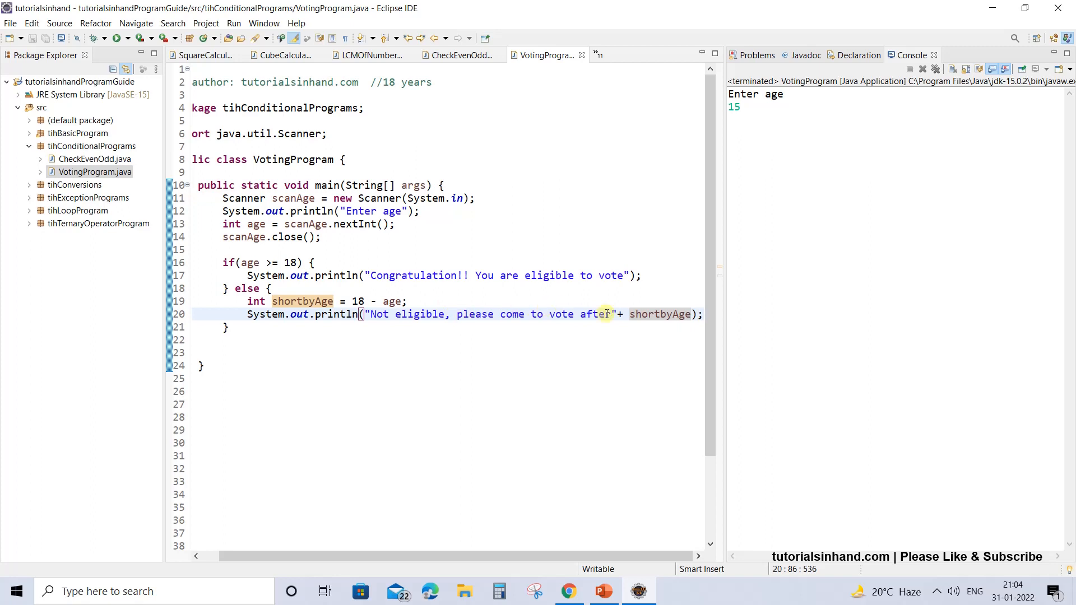
{"action": "double_click", "coordinate": [660, 314]}
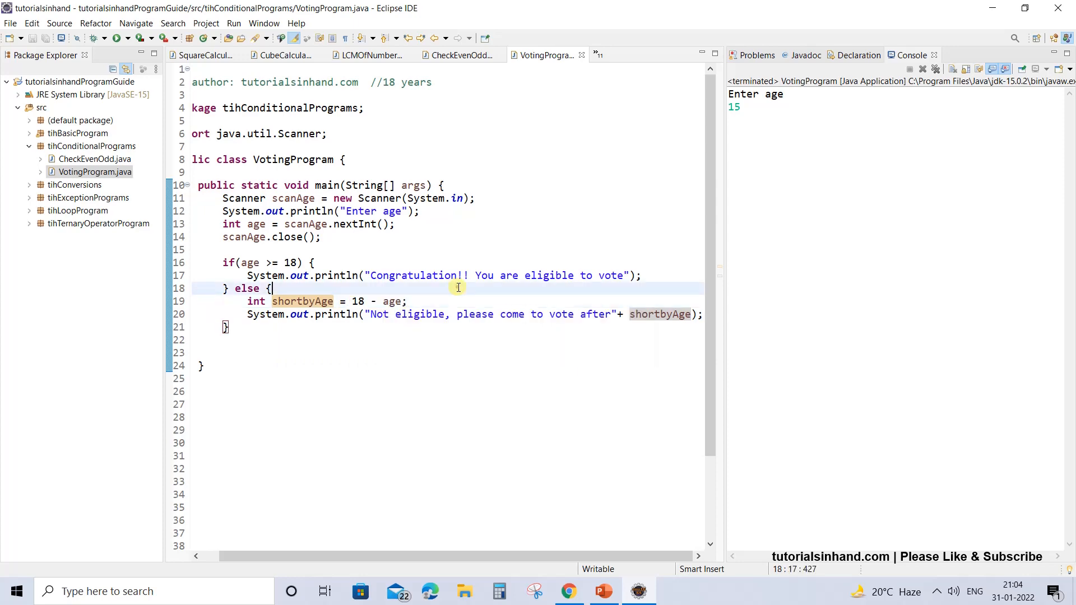
{"action": "left_click", "coordinate": [233, 23]}
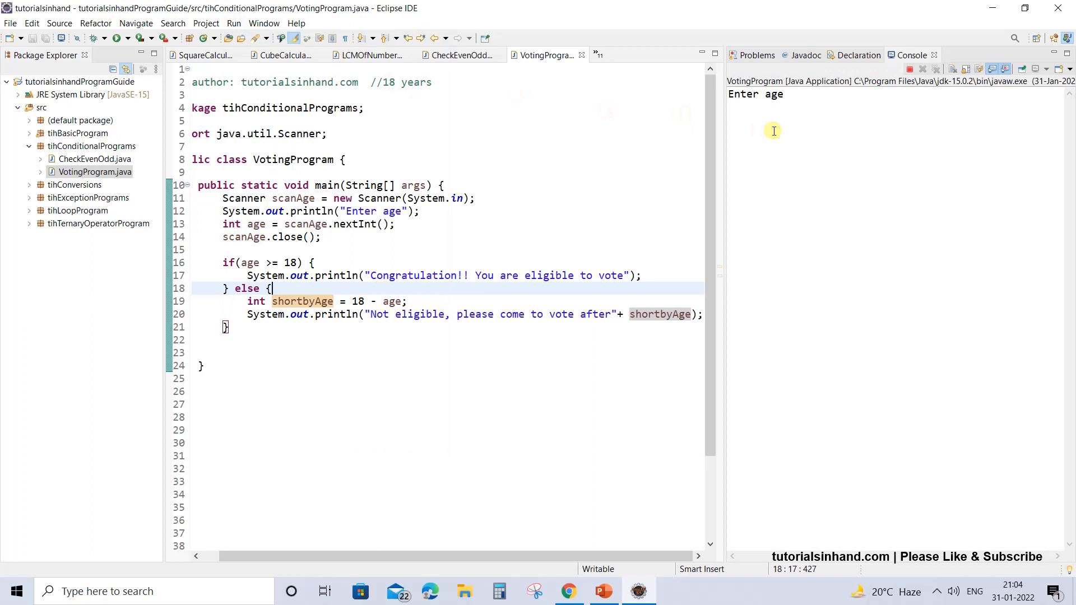
- Enter age 16 so the console prints "Not eligible, please come to vote after2"
{"action": "type", "text": "1"}
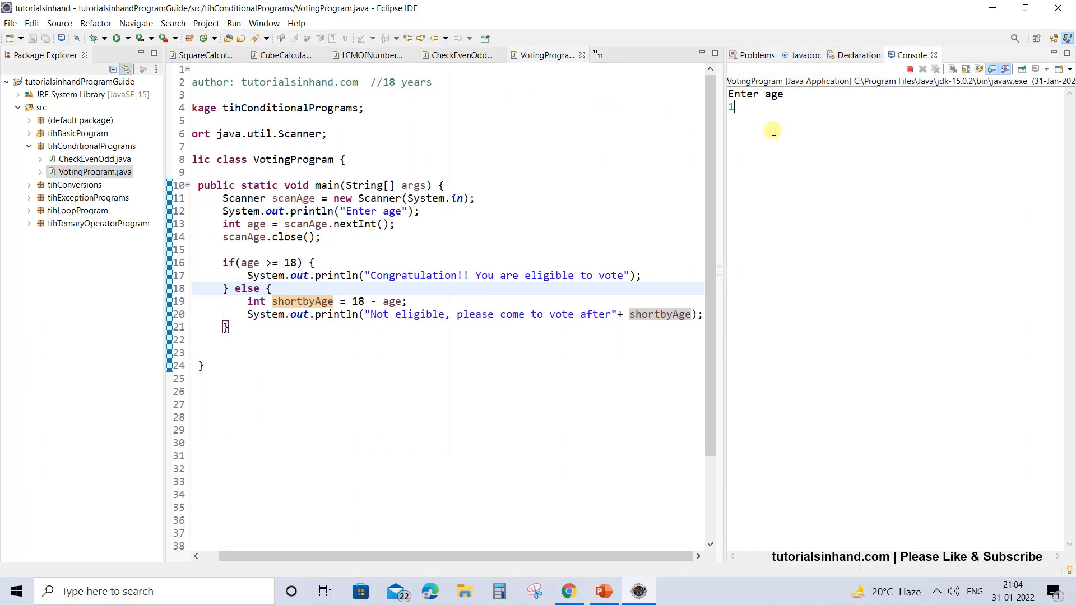
{"action": "type", "text": "6"}
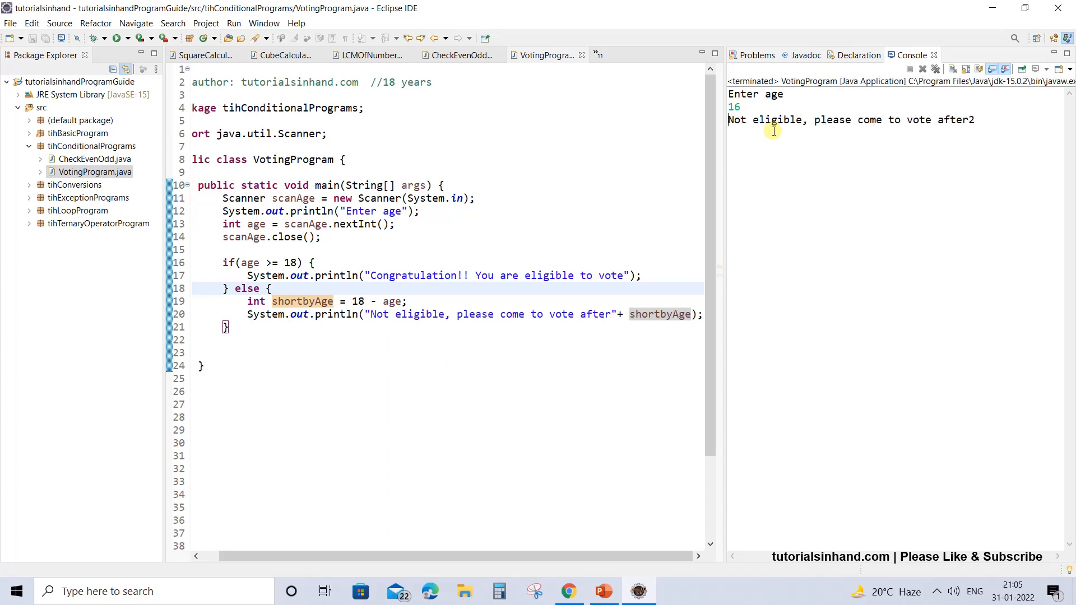
{"action": "double_click", "coordinate": [765, 120]}
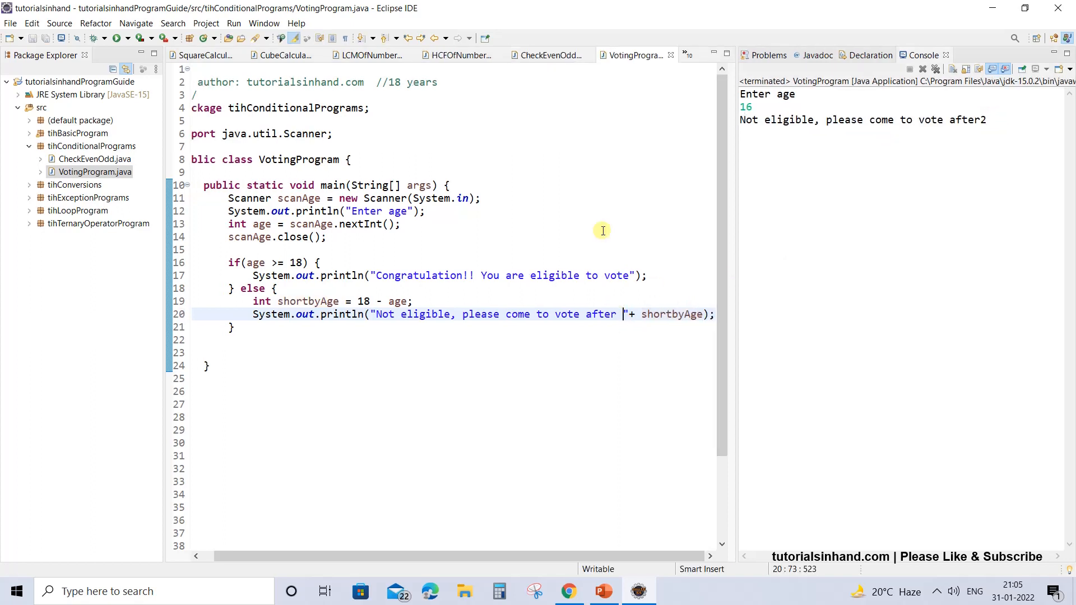
{"action": "mouse_move", "coordinate": [979, 106]}
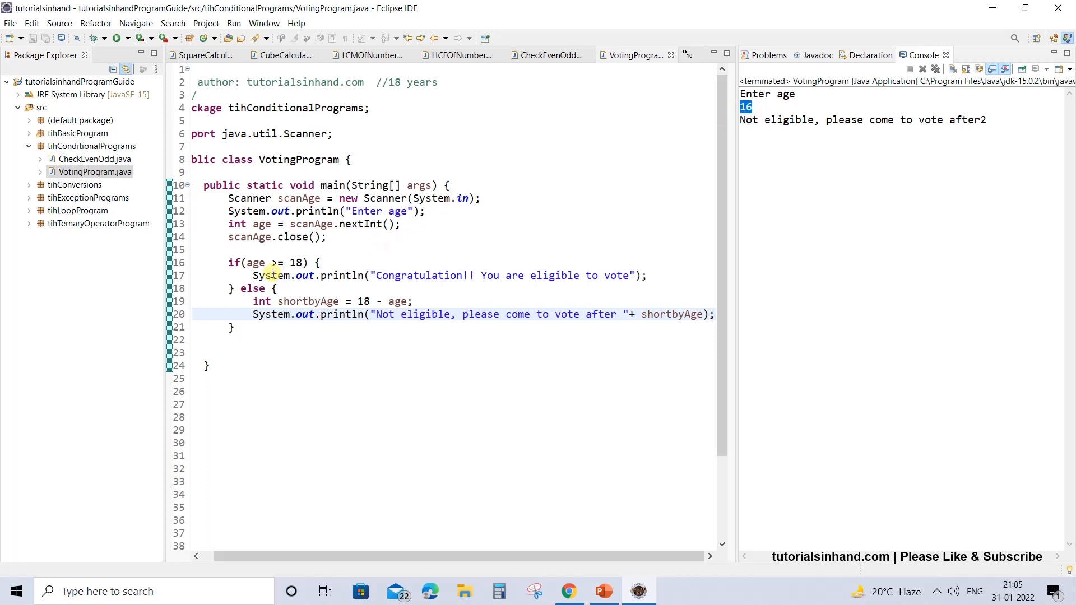
- Add a //logic comment under the eligibility message and highlight the if and else keywords
{"action": "double_click", "coordinate": [507, 276]}
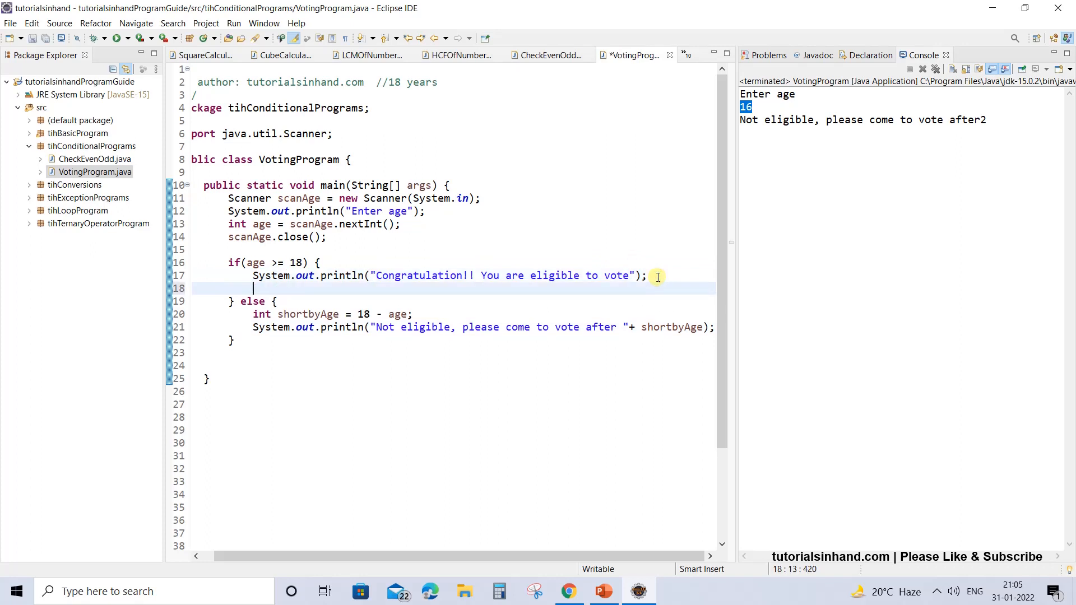
{"action": "type", "text": "//logi"}
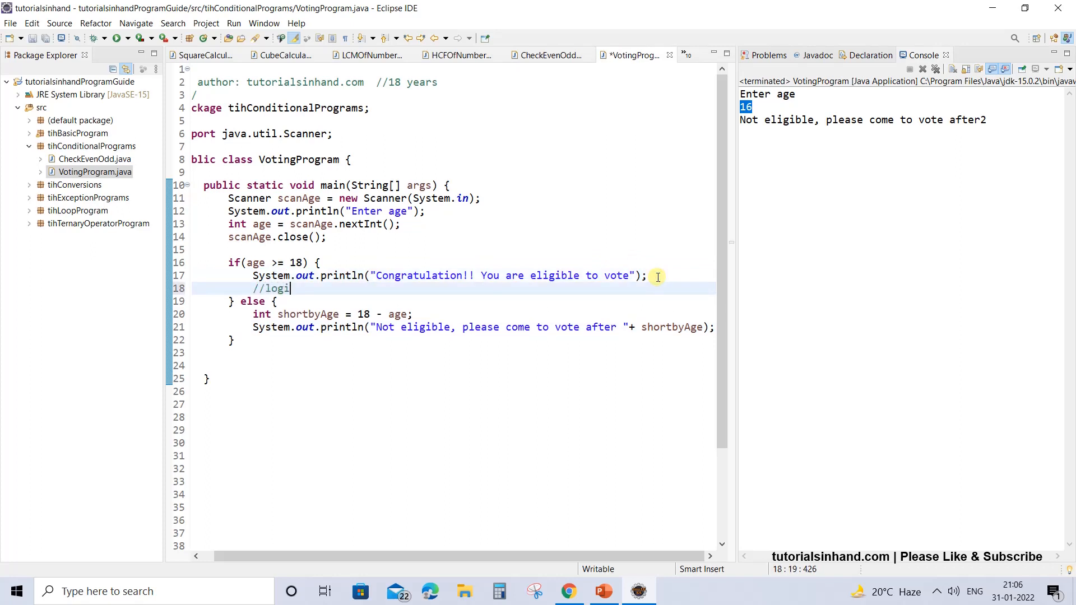
{"action": "double_click", "coordinate": [272, 288]}
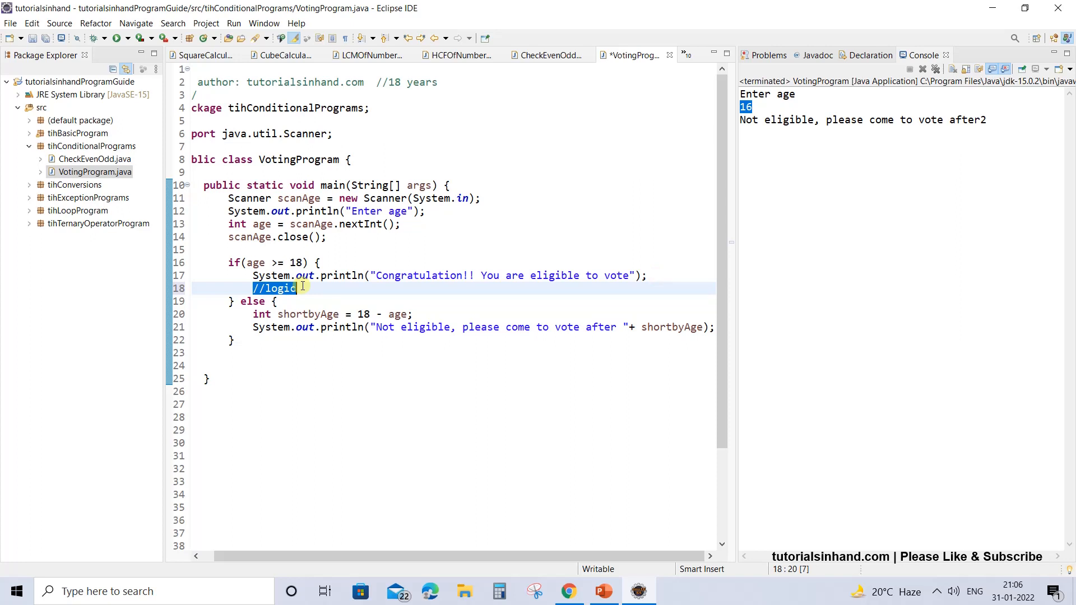
{"action": "left_click", "coordinate": [253, 276]}
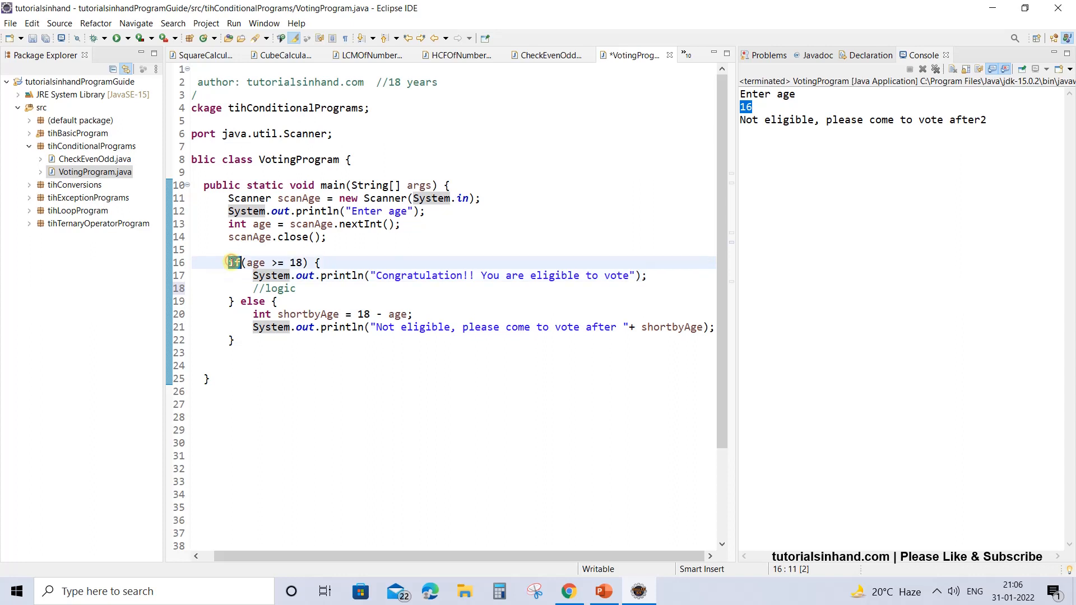
{"action": "double_click", "coordinate": [252, 301]}
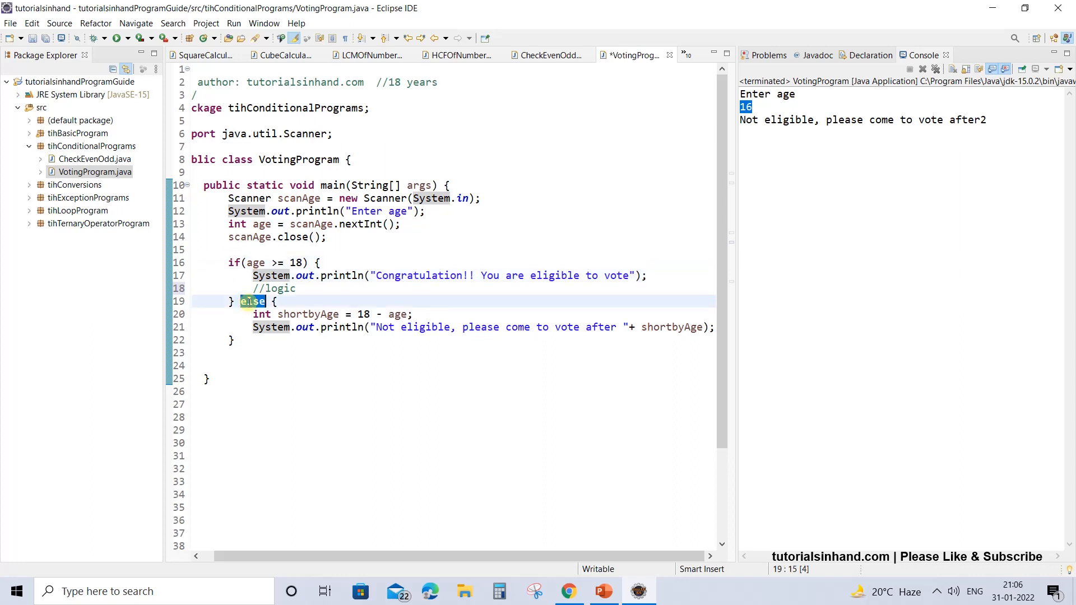